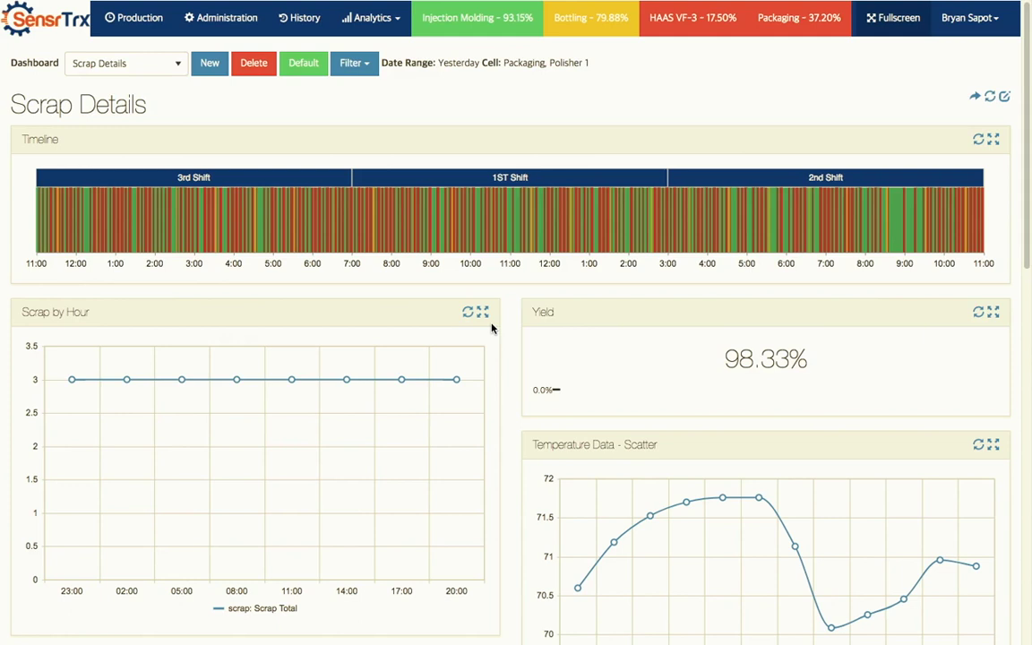
pyautogui.moveTo(471, 100)
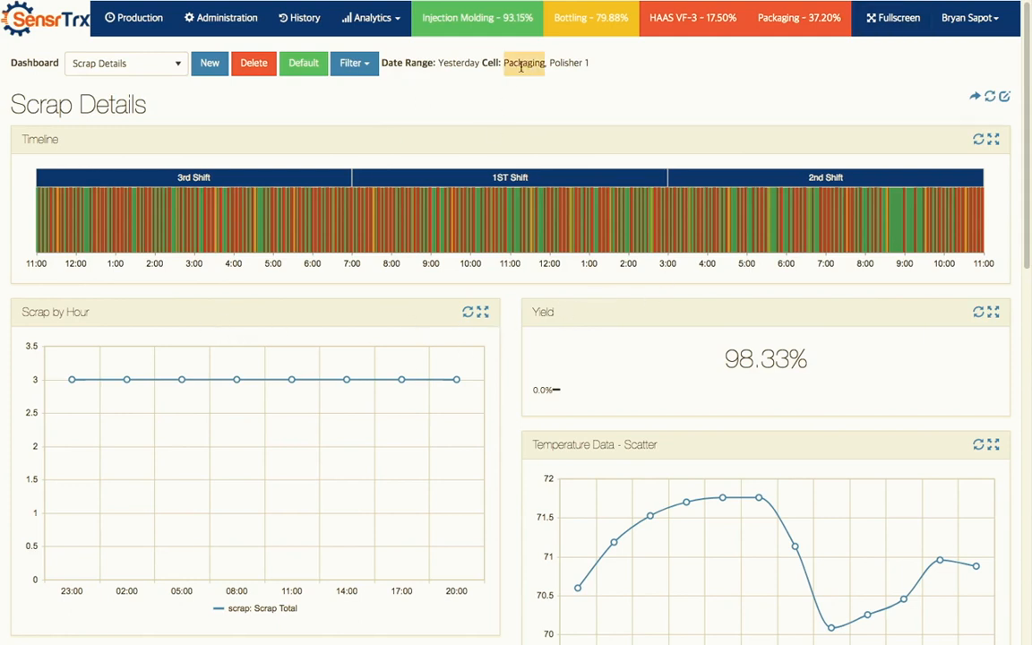
pyautogui.moveTo(267, 121)
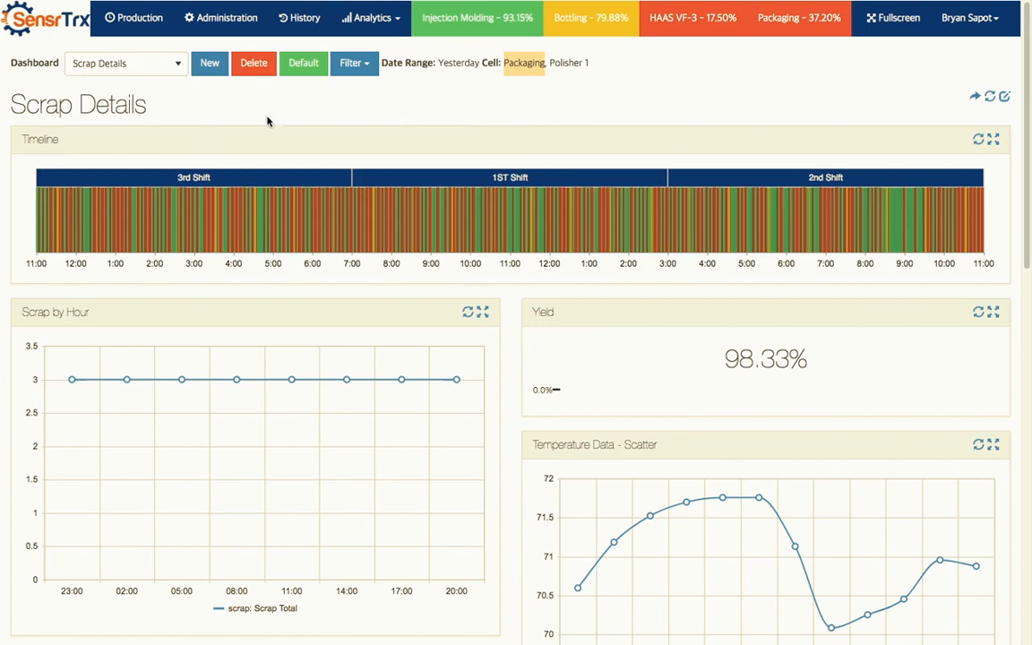
pyautogui.moveTo(102, 295)
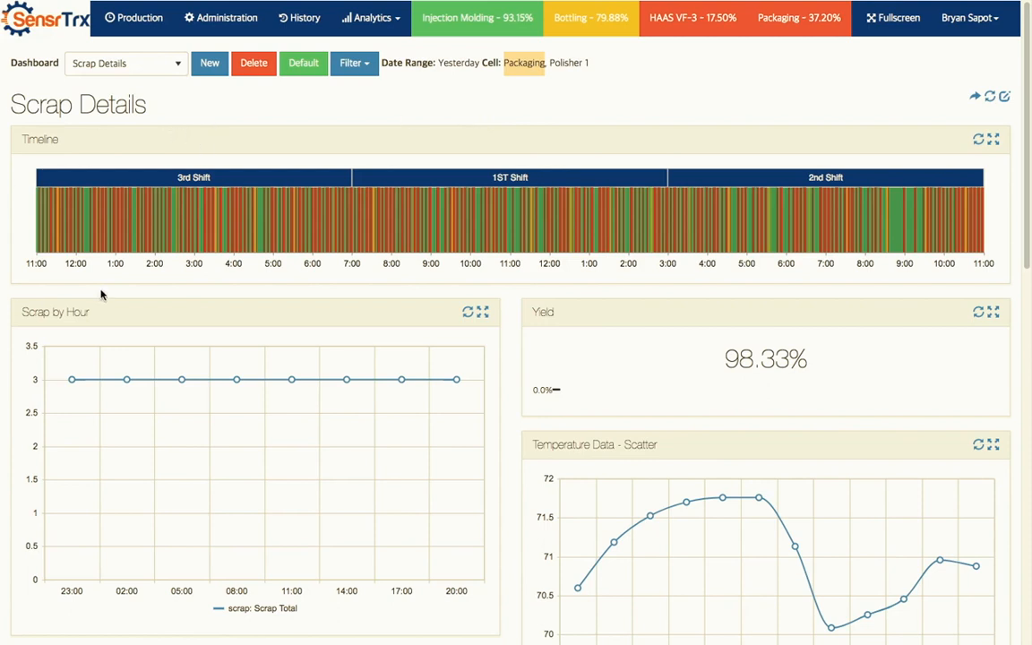
pyautogui.moveTo(249, 280)
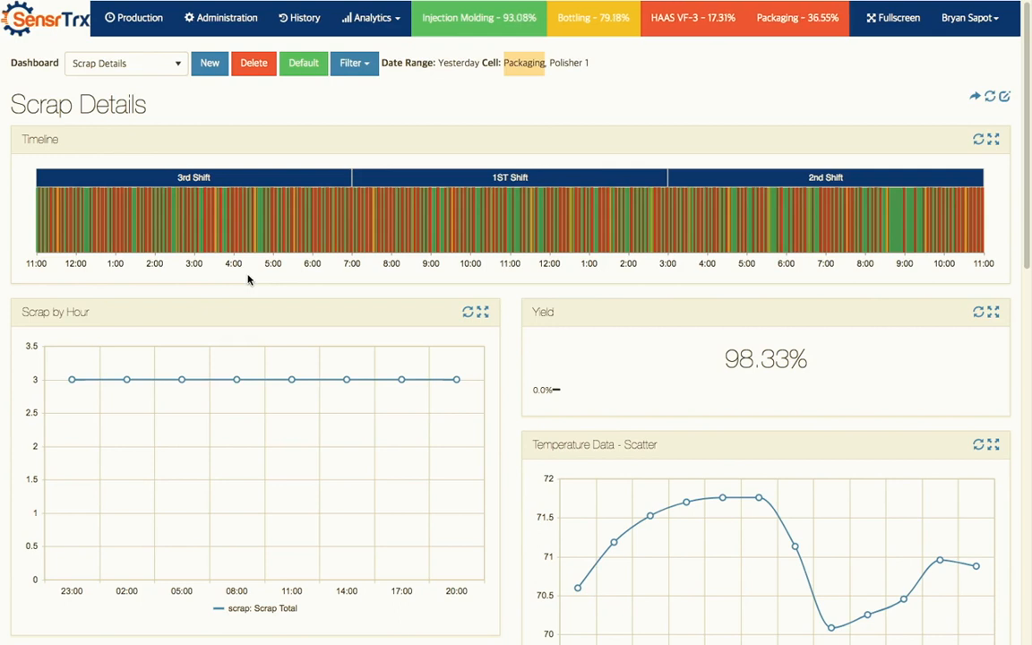
pyautogui.moveTo(259, 224)
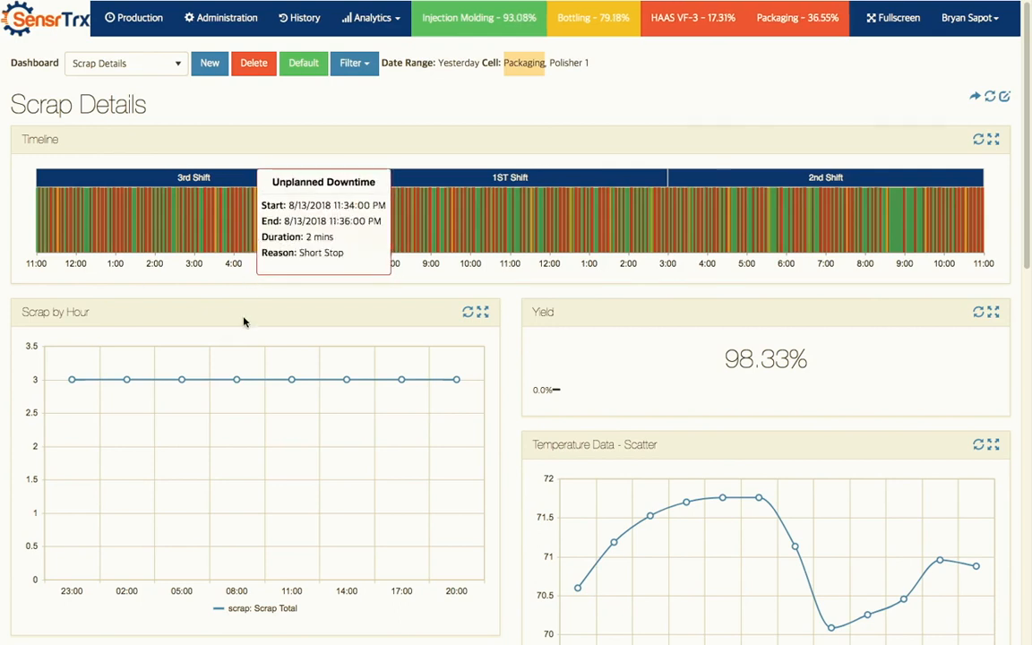
pyautogui.moveTo(527, 308)
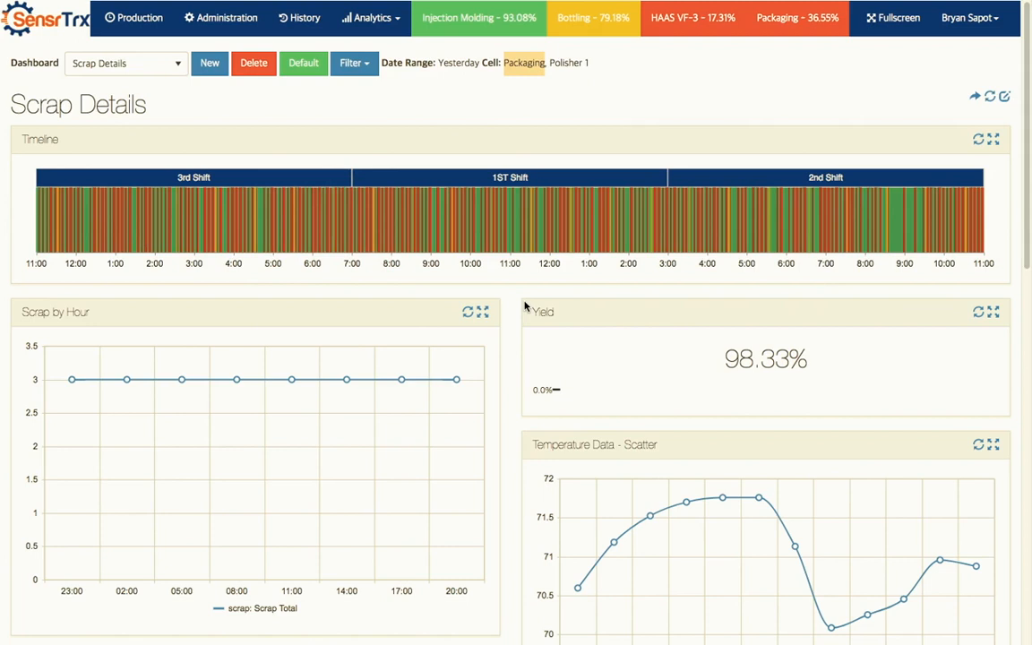
pyautogui.moveTo(485, 326)
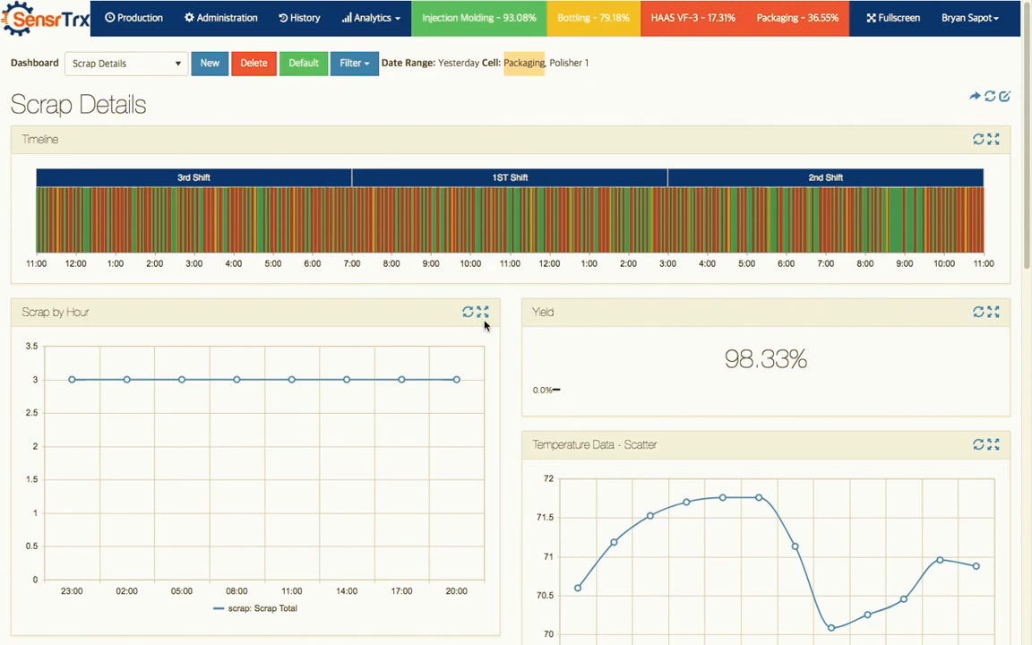
pyautogui.moveTo(815, 366)
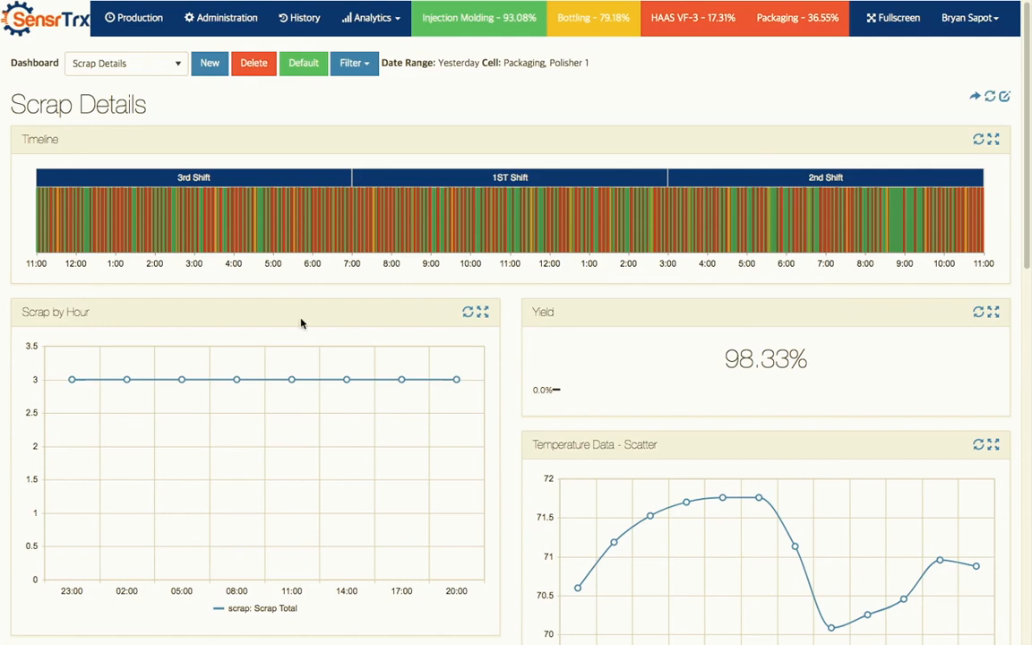
pyautogui.moveTo(36, 332)
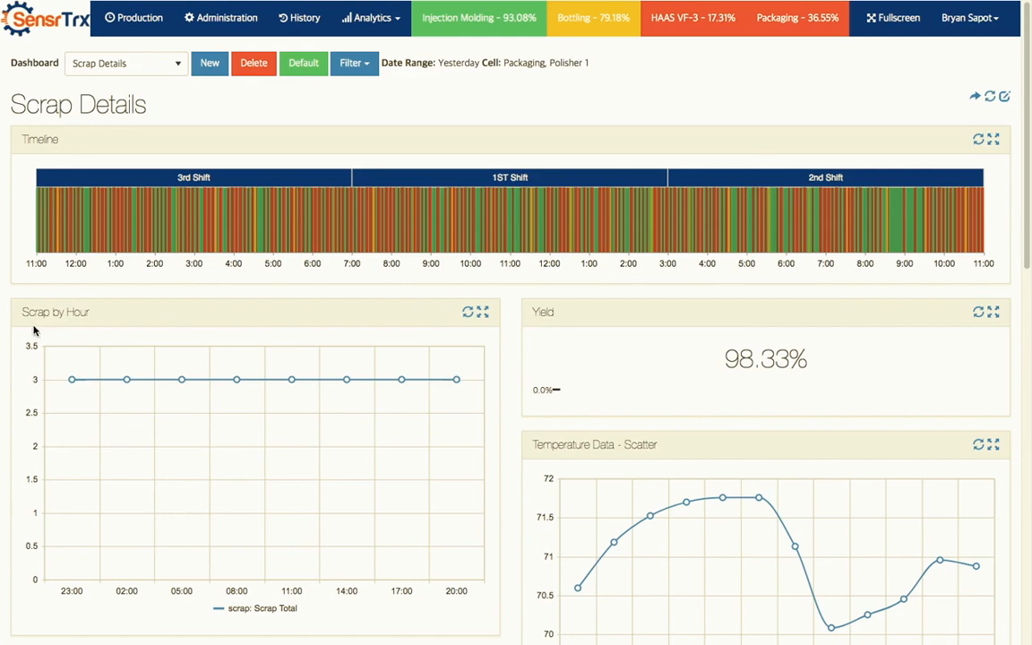
pyautogui.moveTo(125, 379)
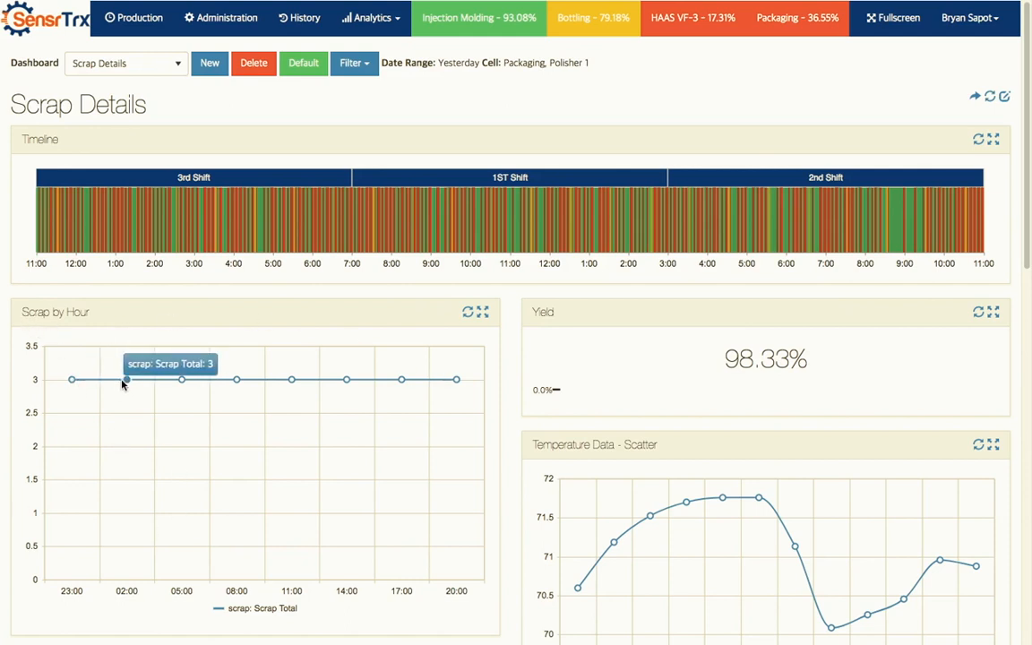
pyautogui.moveTo(291, 379)
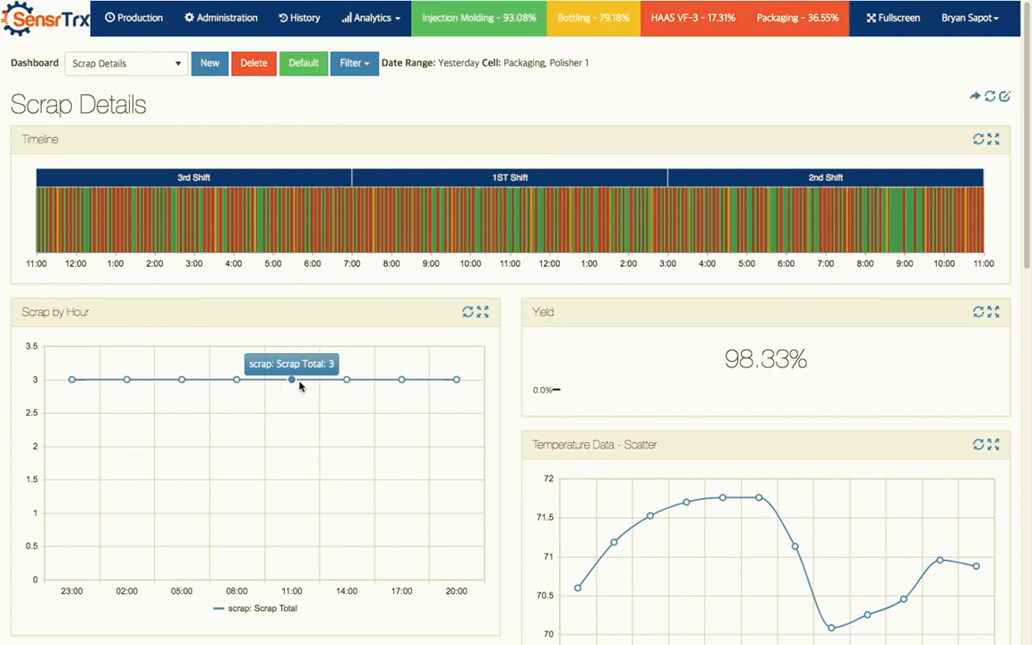
pyautogui.moveTo(456, 379)
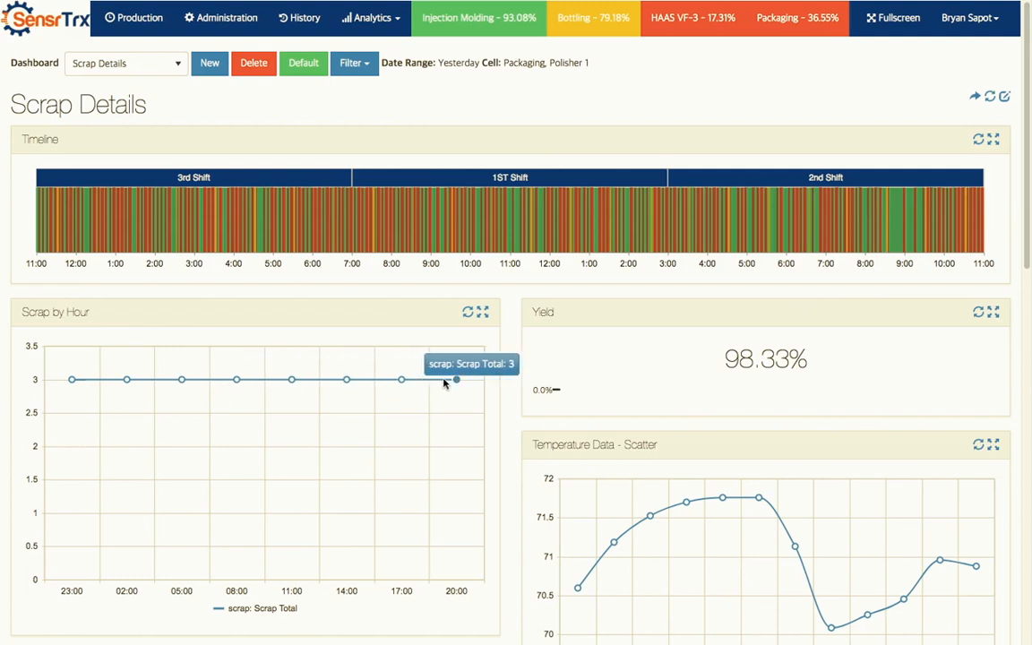
pyautogui.moveTo(314, 422)
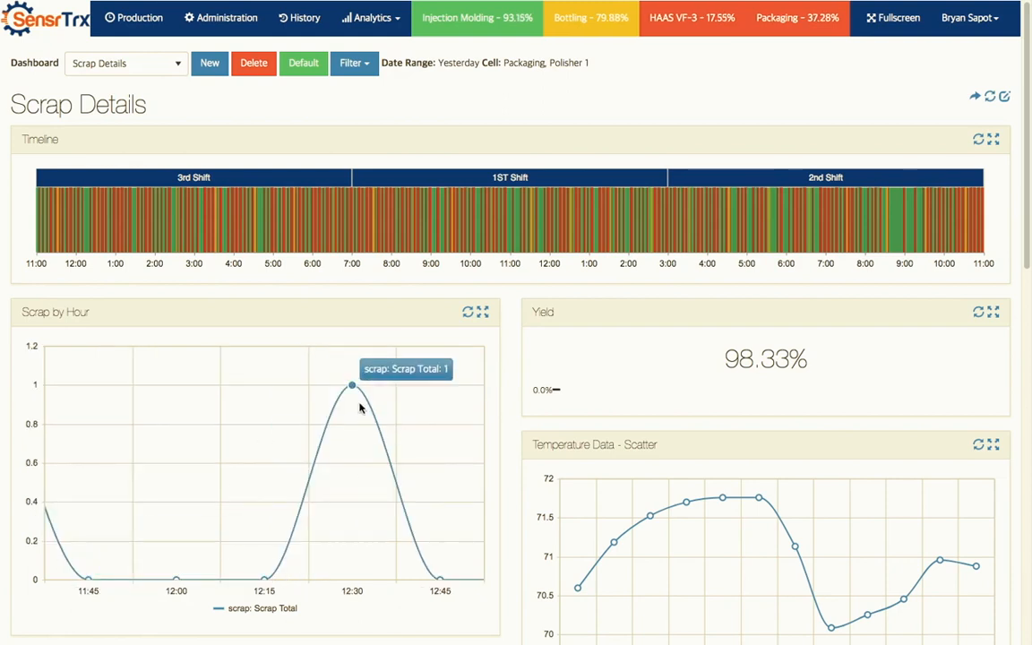
pyautogui.moveTo(384, 489)
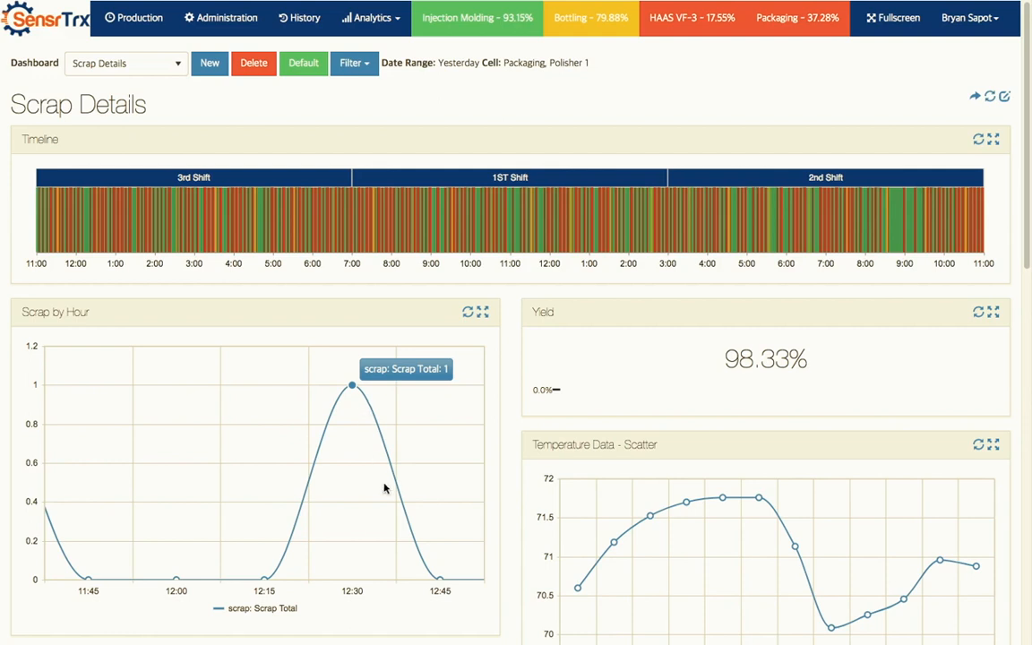
# Reset Scrap by Hour to hourly totals, then scroll to the Scrap by Reason donut and Pareto showing Out of Spec 13, Startup 4
pyautogui.click(467, 312)
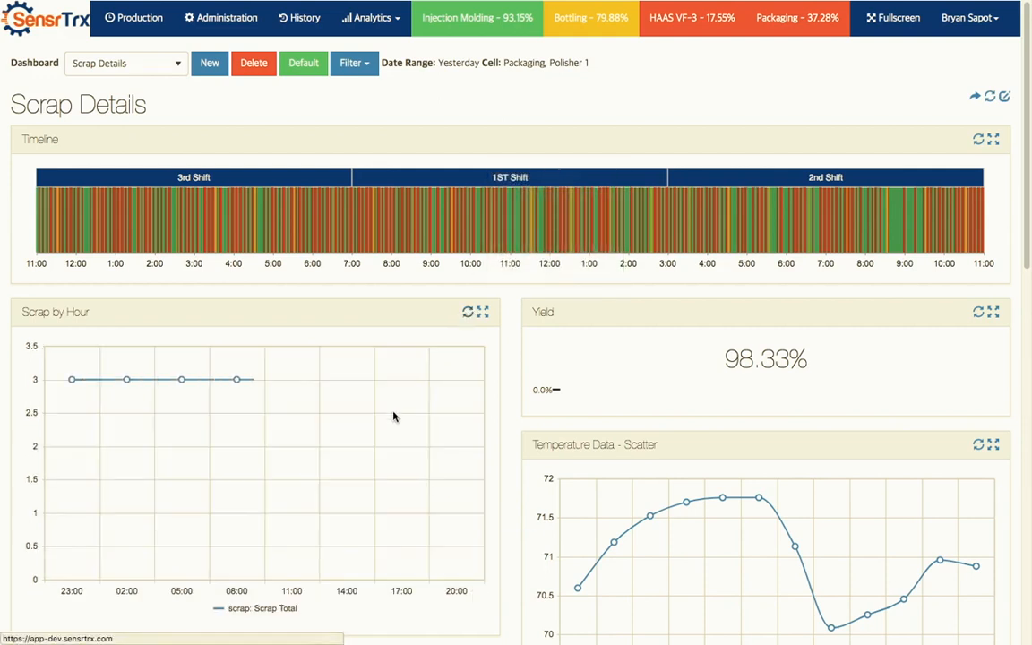
pyautogui.scroll(-3)
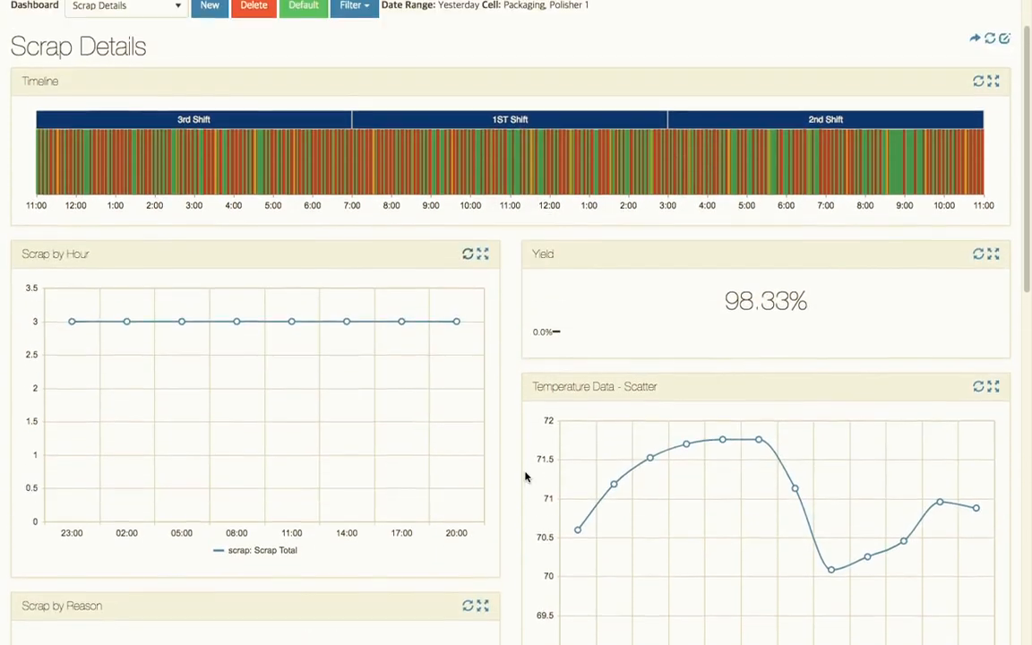
pyautogui.moveTo(612, 421)
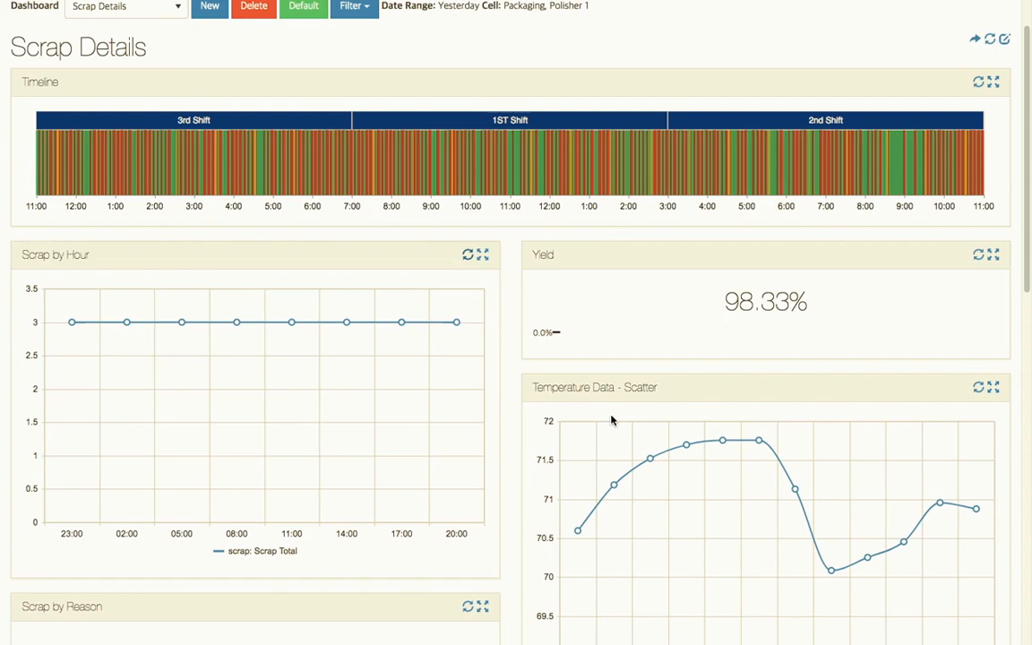
pyautogui.moveTo(668, 433)
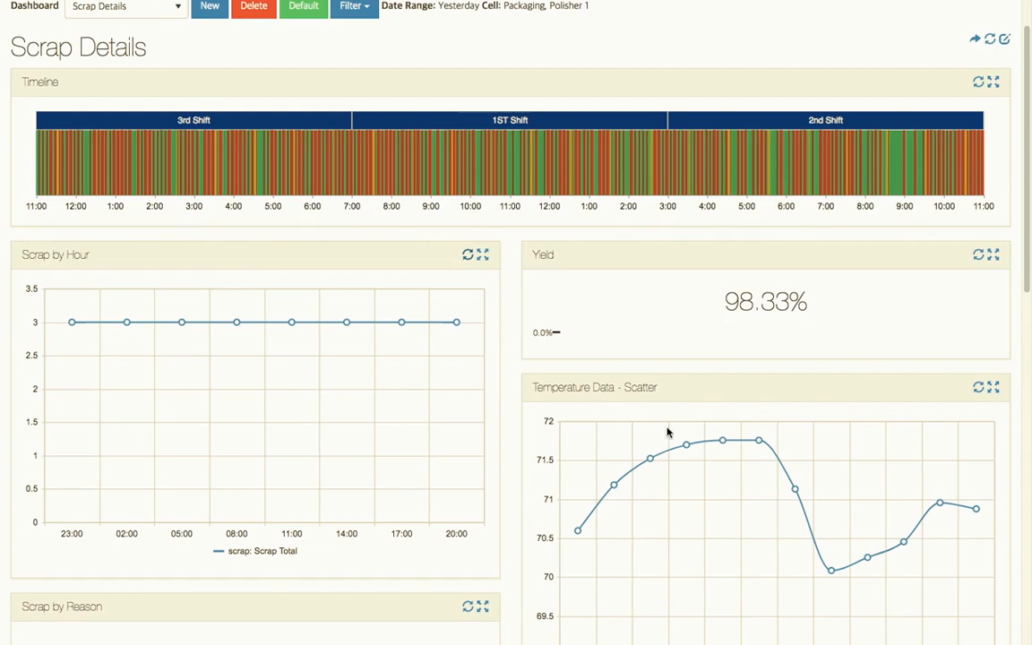
pyautogui.scroll(-3)
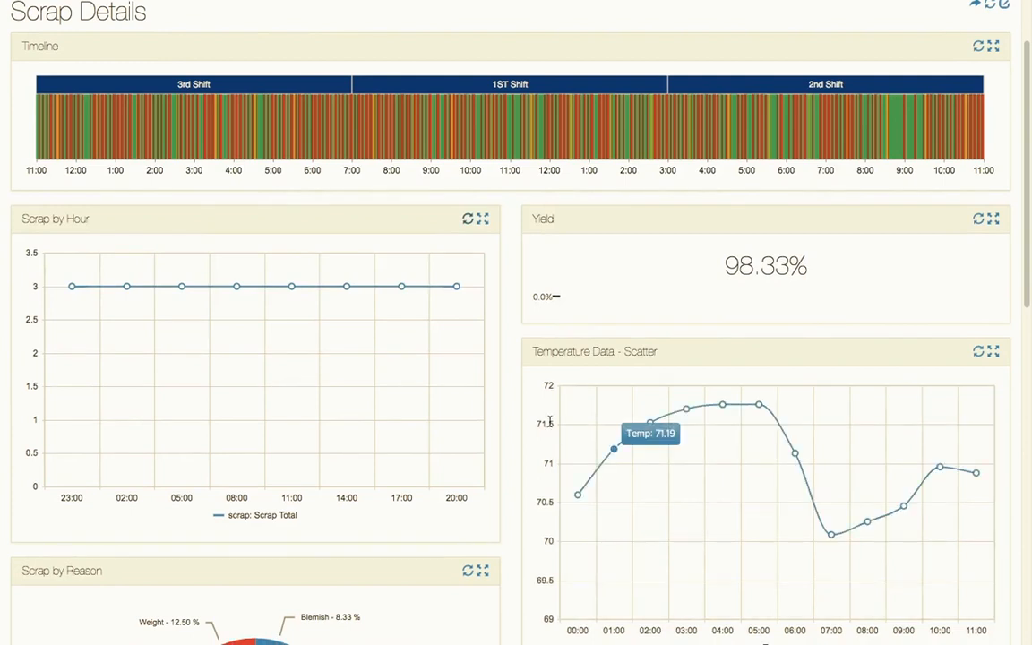
pyautogui.moveTo(622, 299)
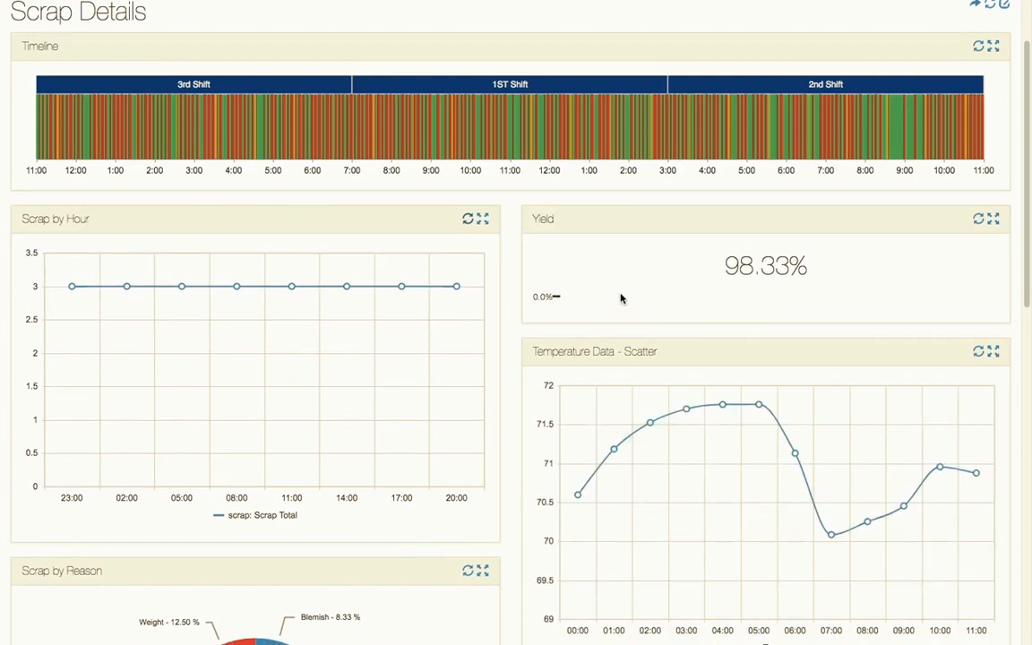
pyautogui.scroll(-3)
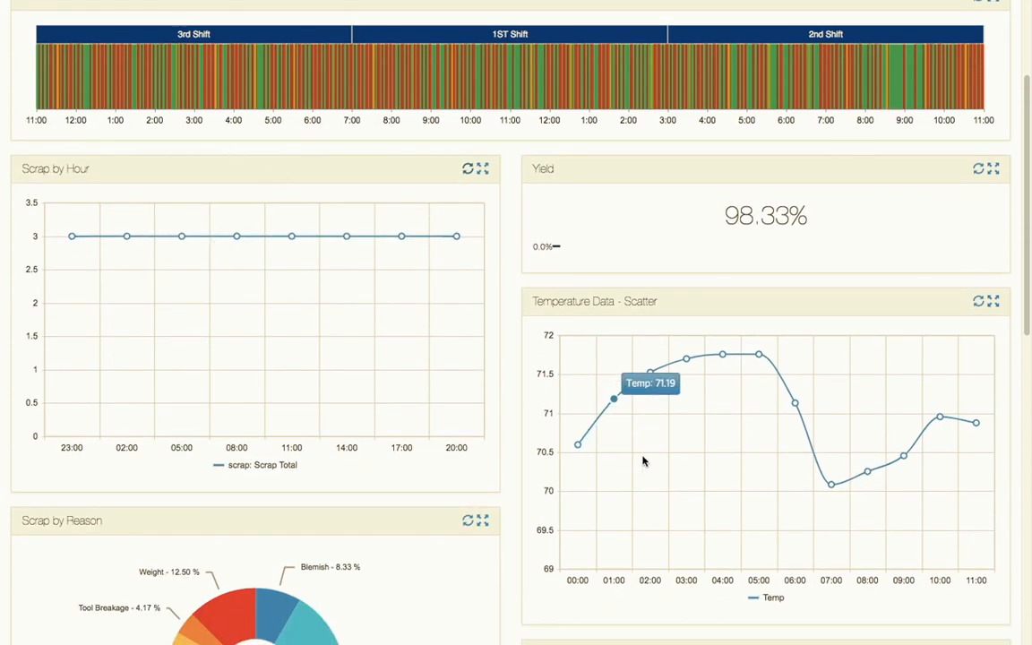
pyautogui.moveTo(578, 446)
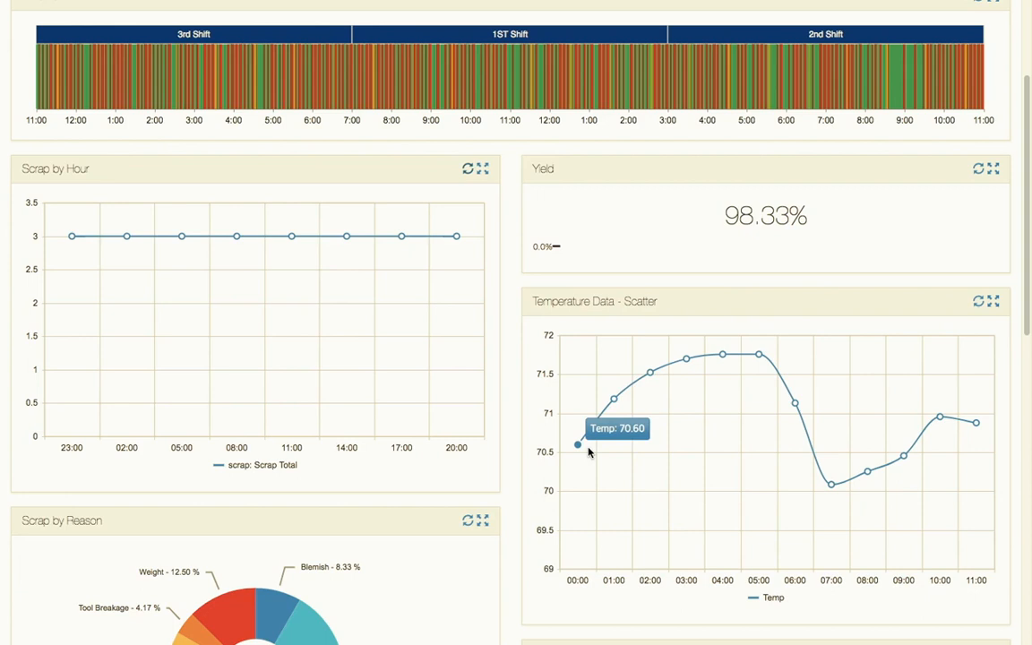
pyautogui.moveTo(439, 238)
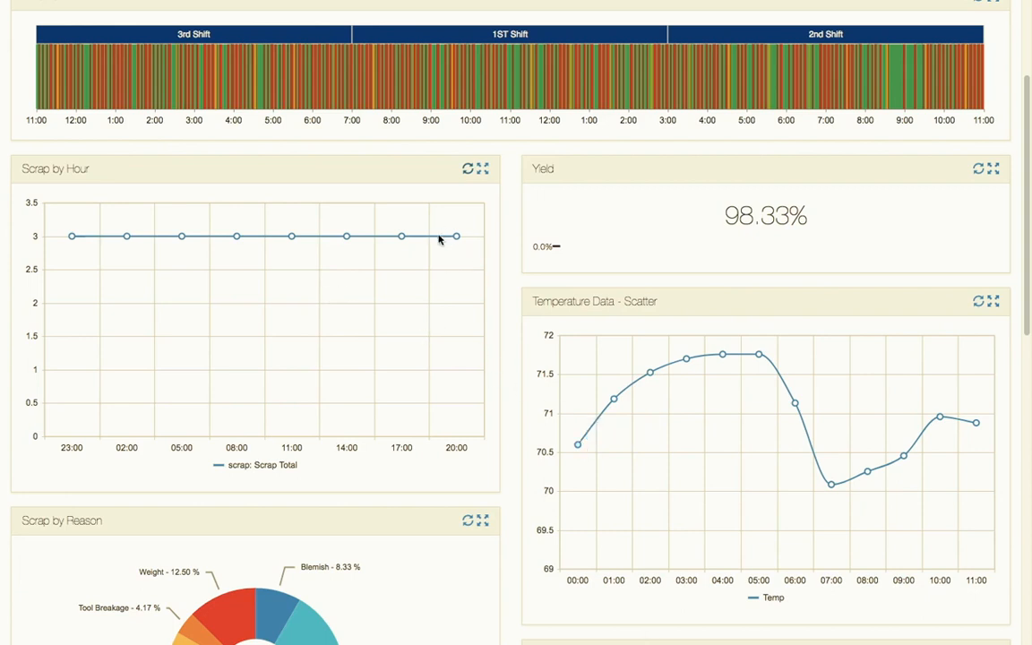
pyautogui.moveTo(182, 236)
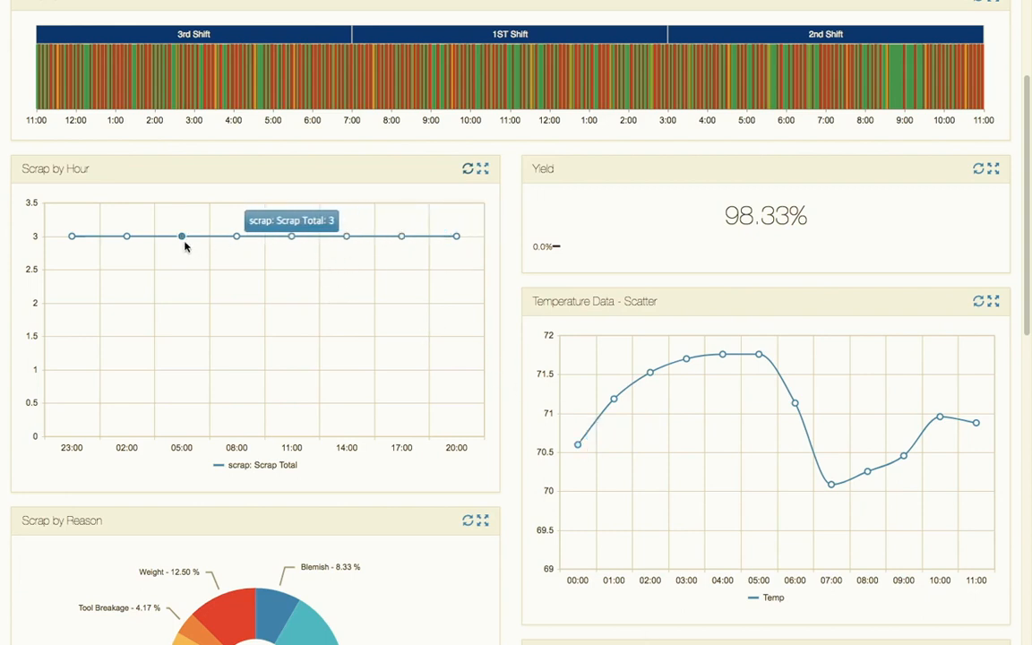
pyautogui.moveTo(347, 251)
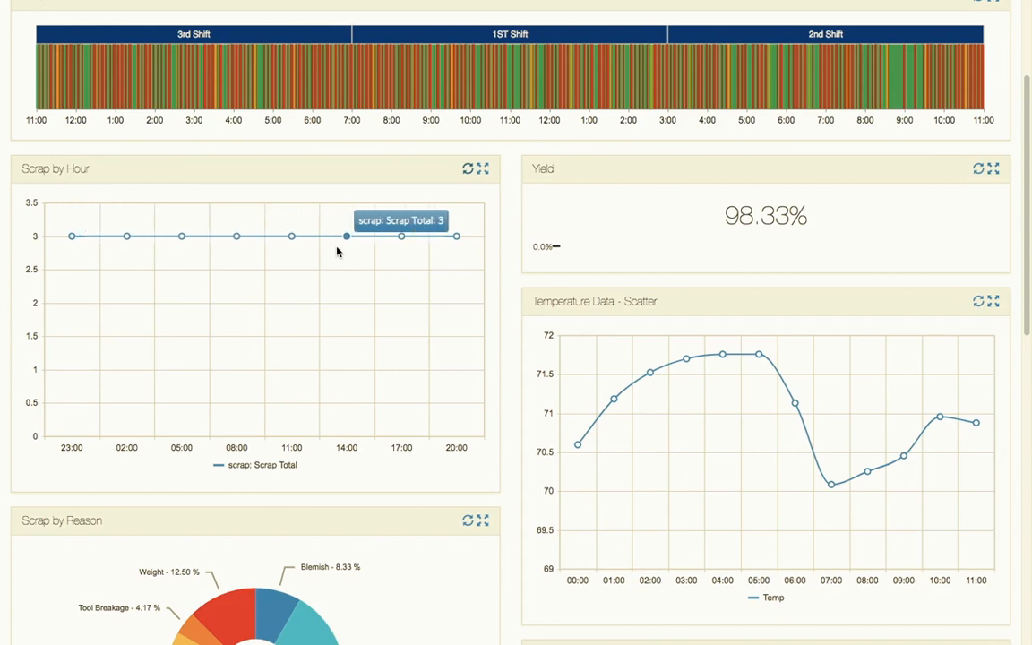
pyautogui.moveTo(316, 277)
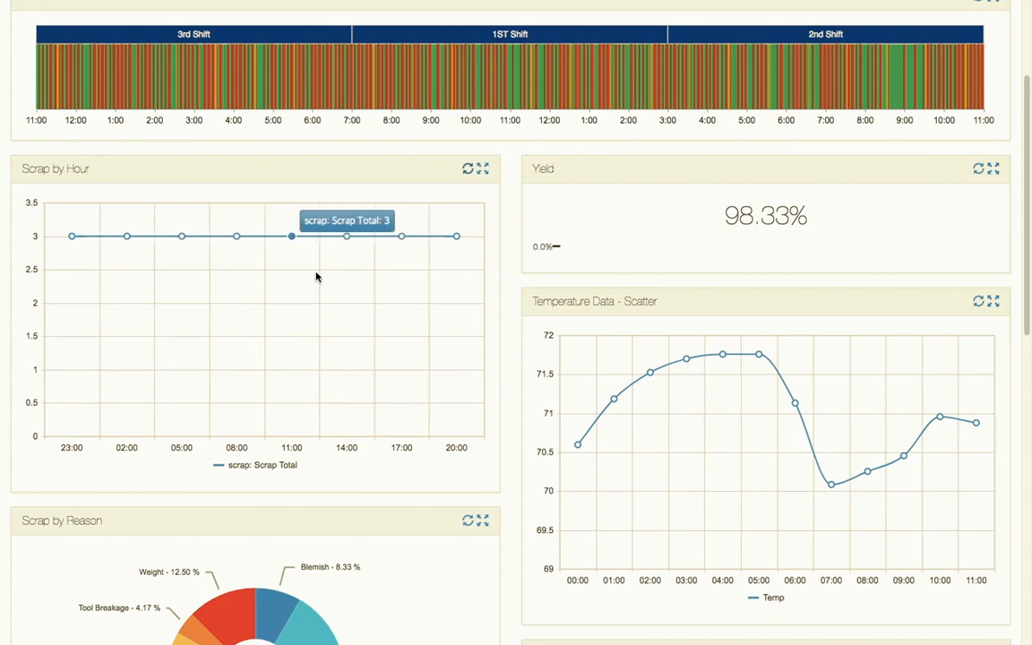
pyautogui.moveTo(478, 269)
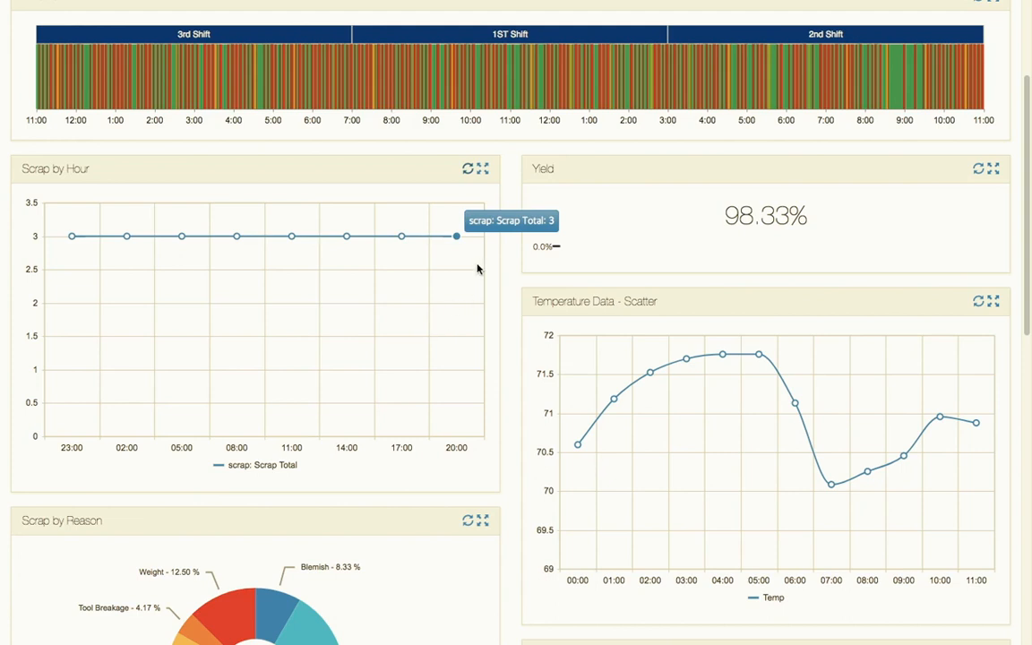
pyautogui.moveTo(446, 222)
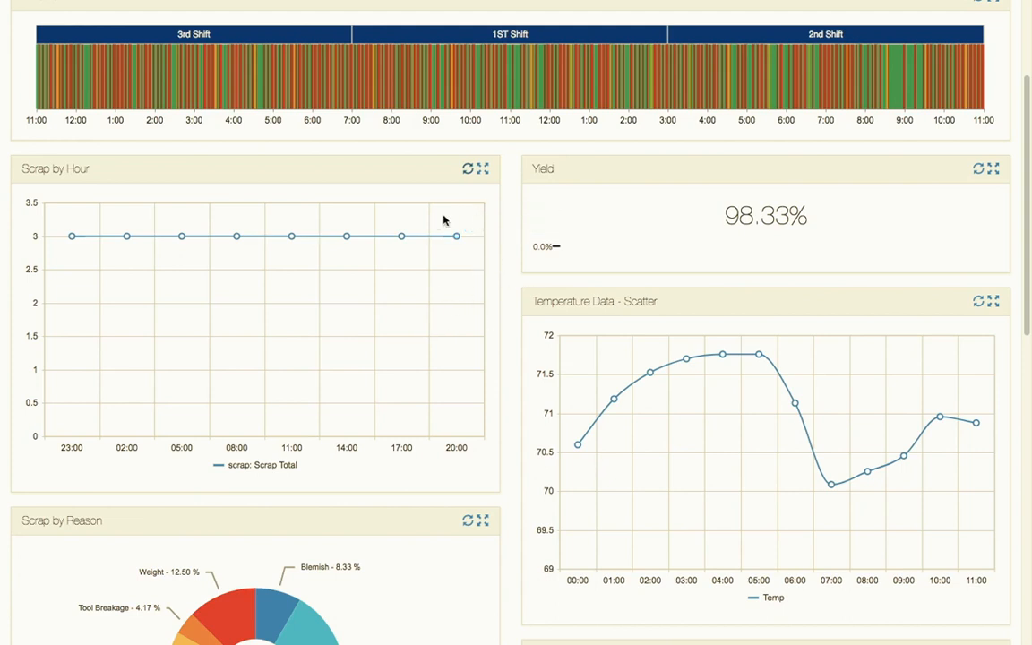
pyautogui.moveTo(467, 484)
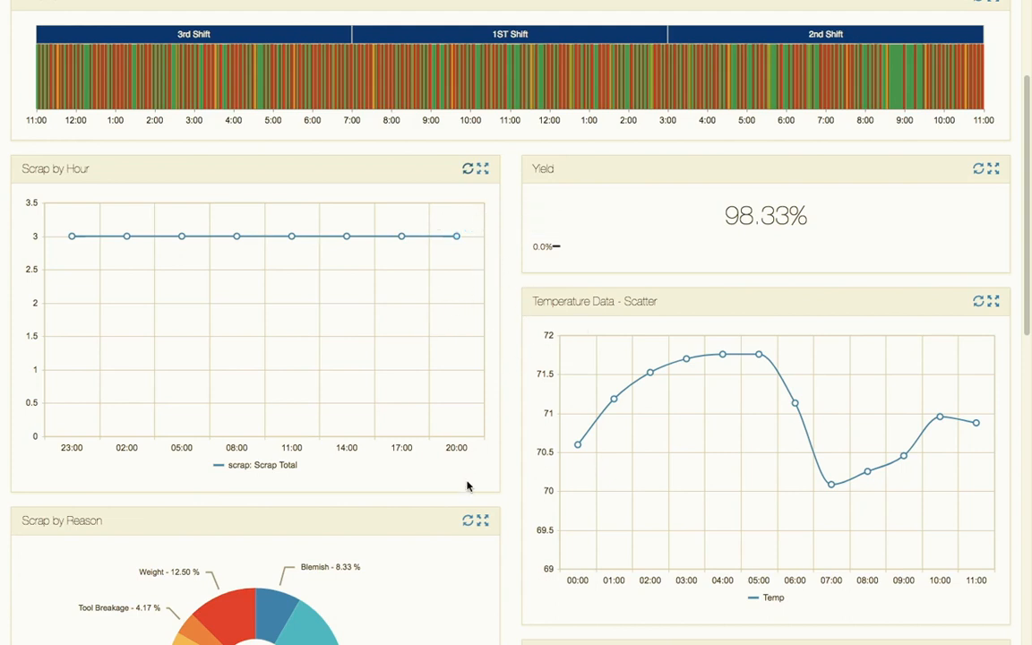
pyautogui.scroll(-3)
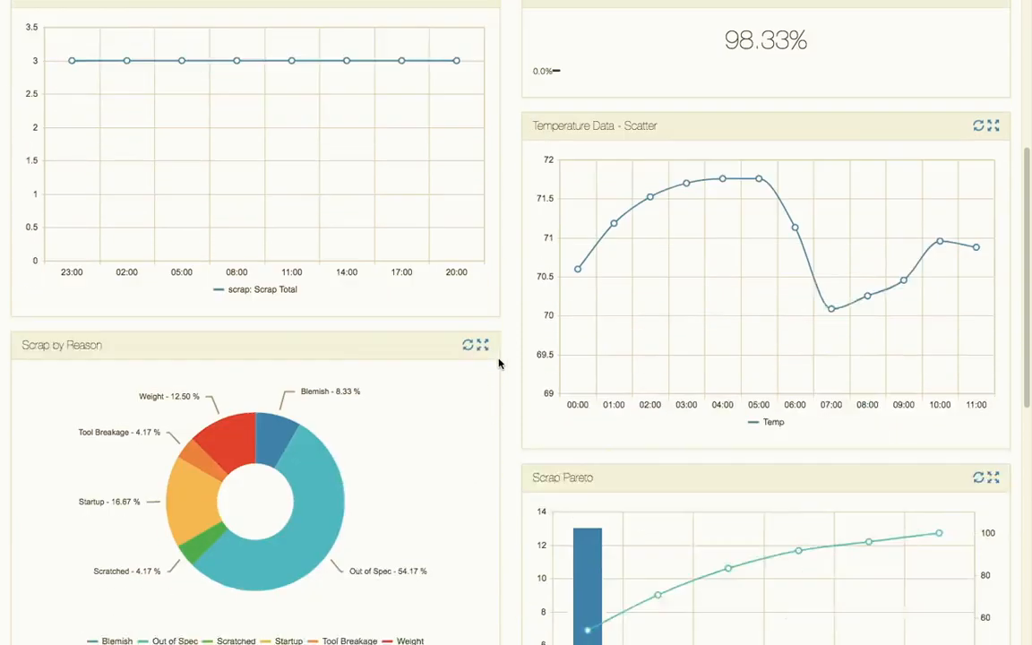
pyautogui.scroll(-3)
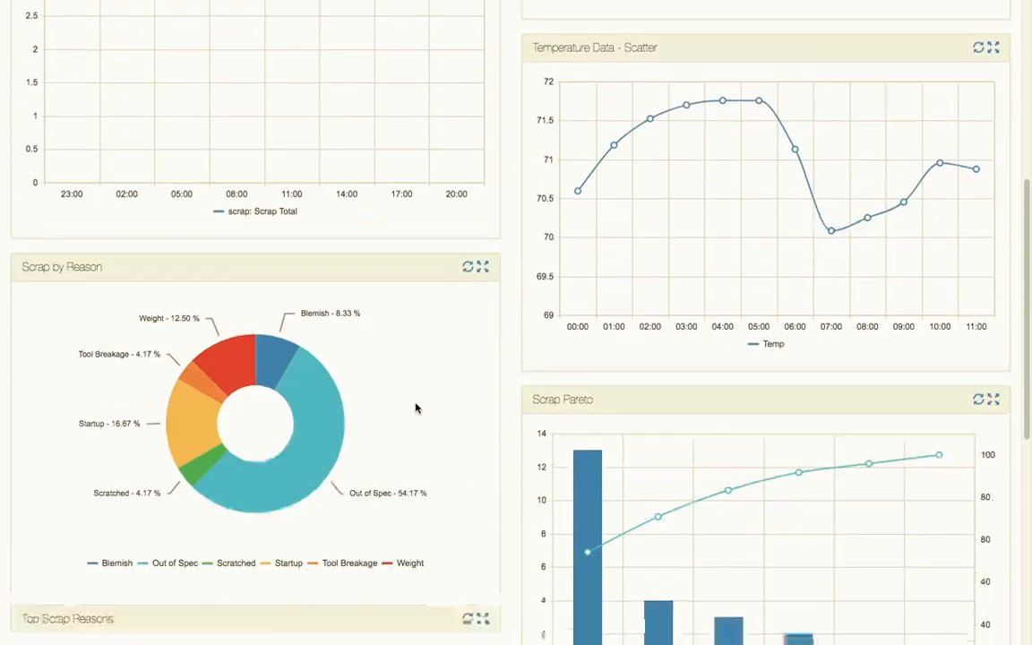
pyautogui.scroll(-3)
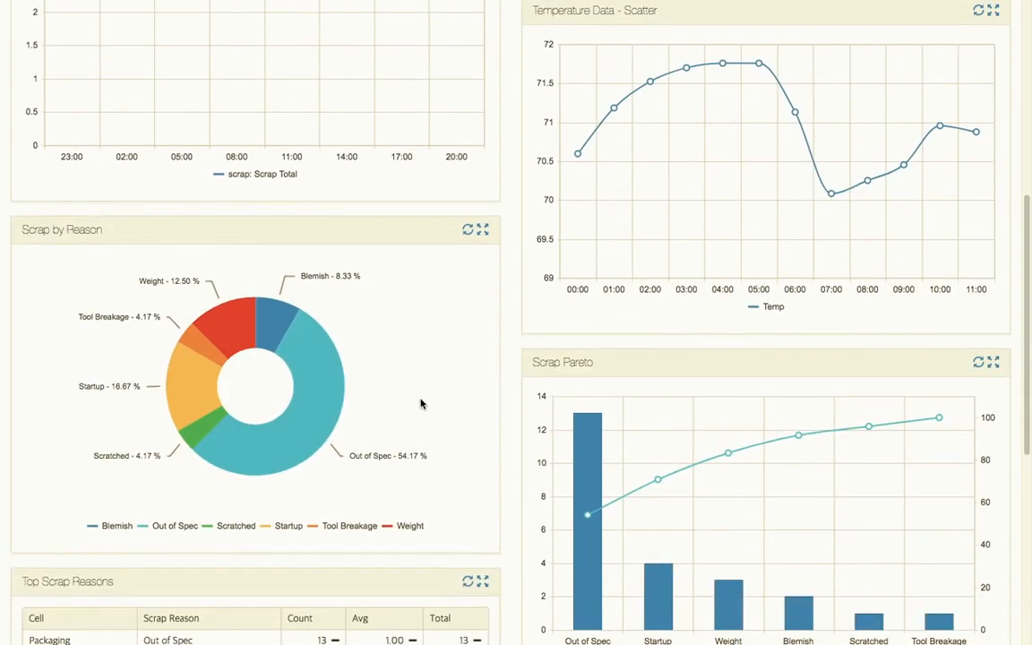
pyautogui.moveTo(454, 411)
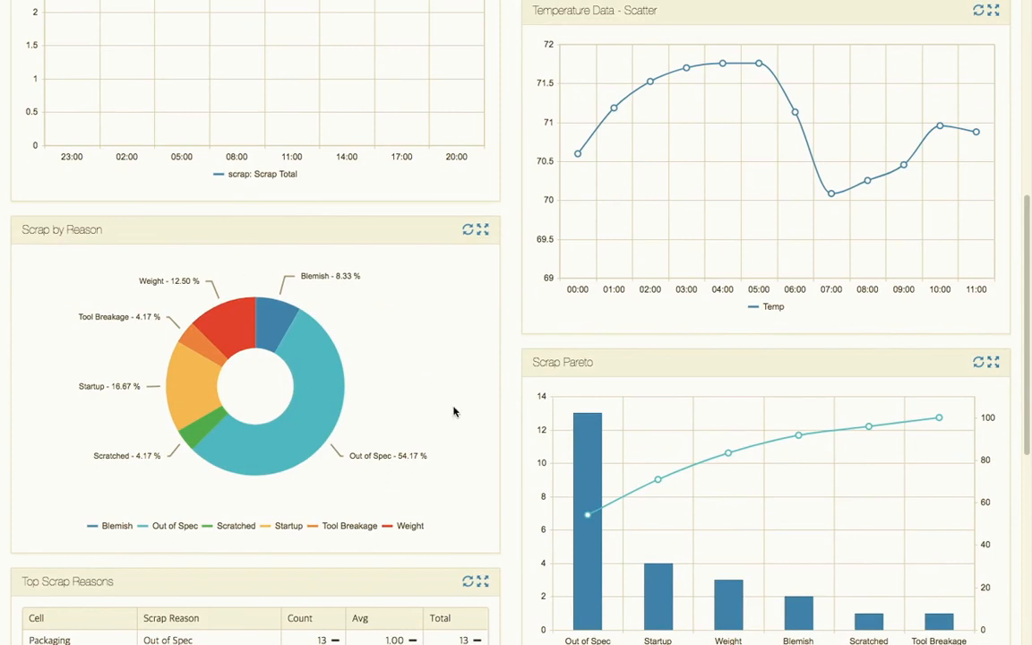
pyautogui.moveTo(322, 439)
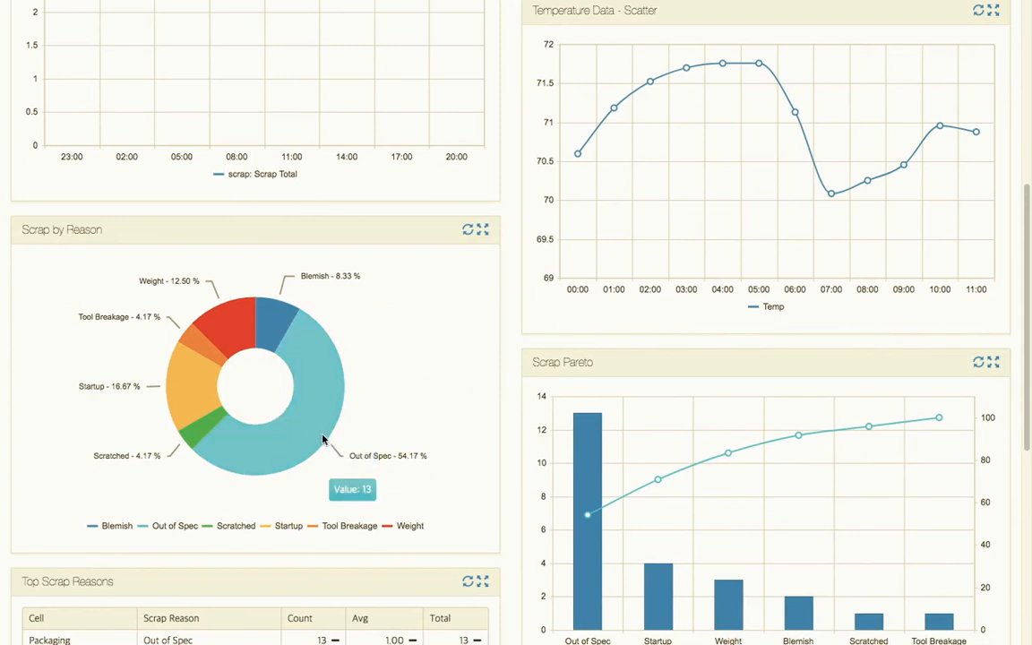
pyautogui.moveTo(370, 436)
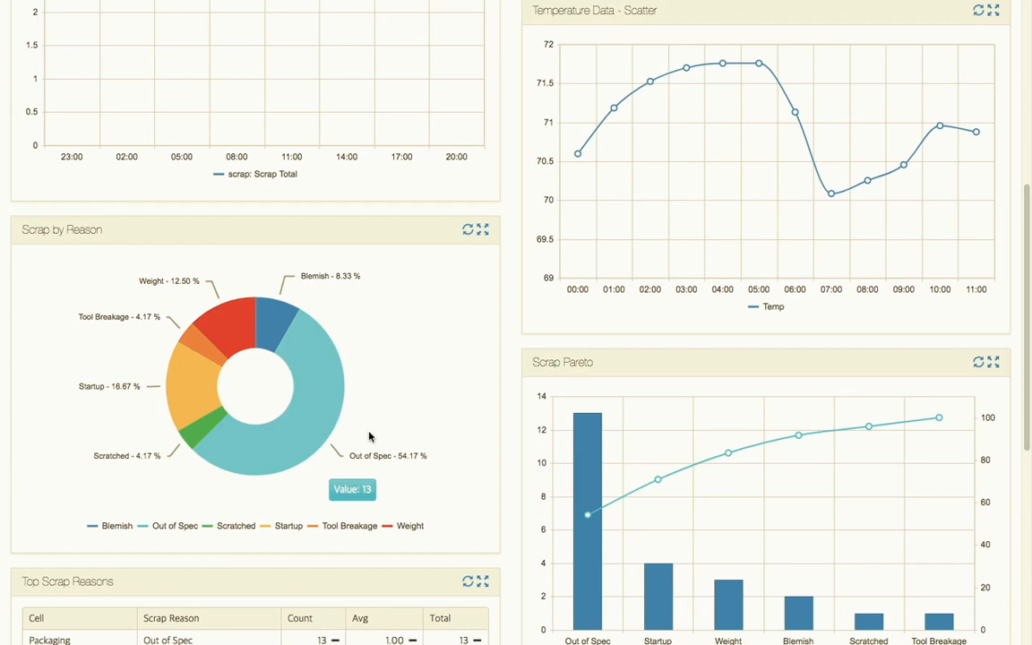
pyautogui.moveTo(368, 423)
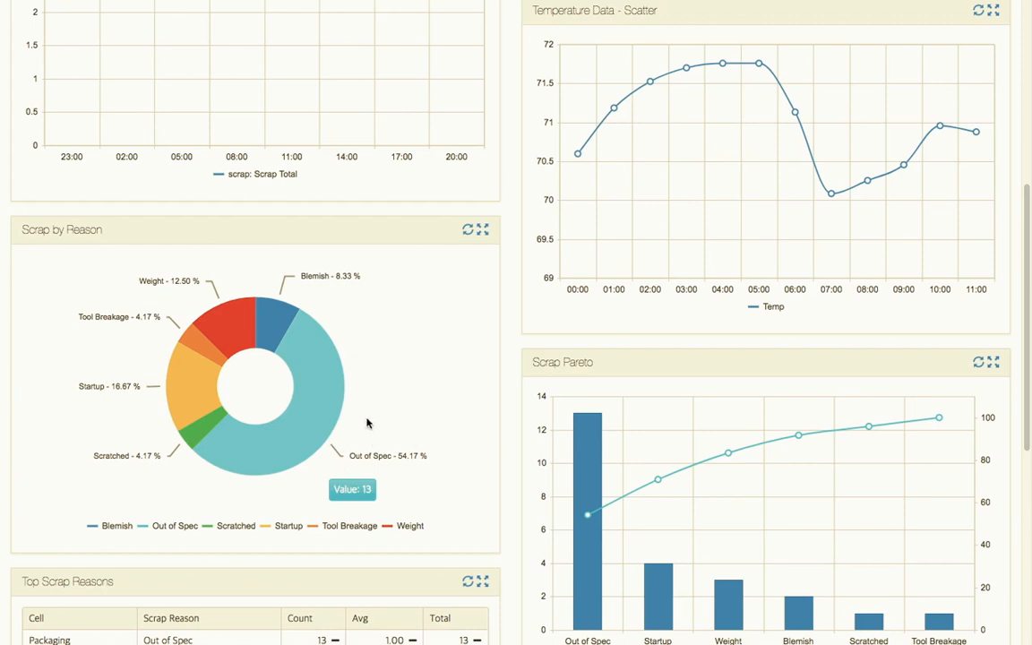
pyautogui.moveTo(390, 475)
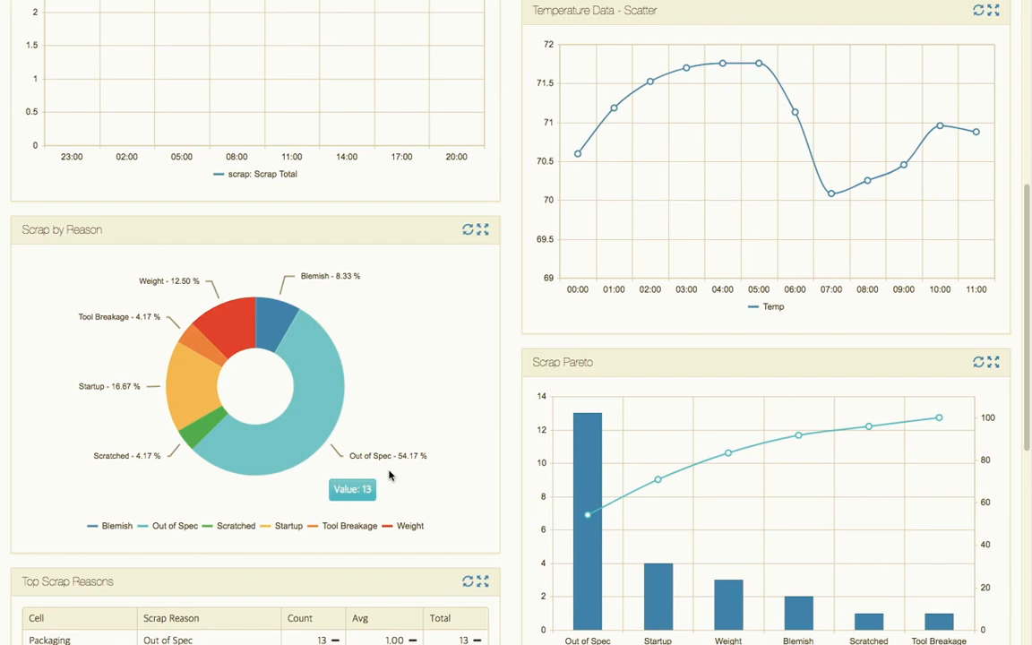
pyautogui.scroll(-3)
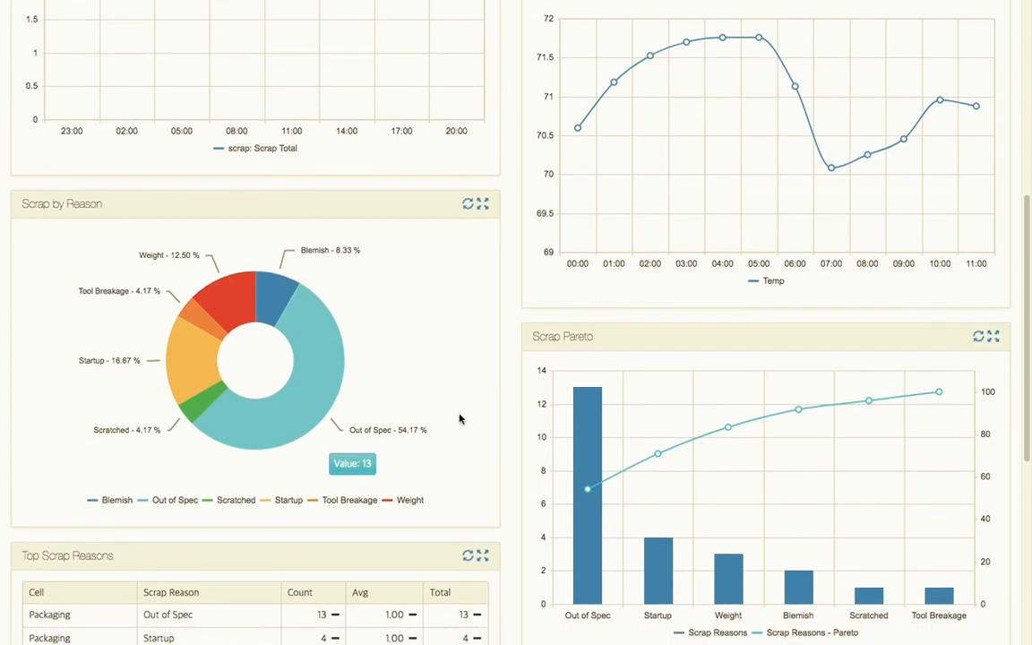
pyautogui.moveTo(242, 288)
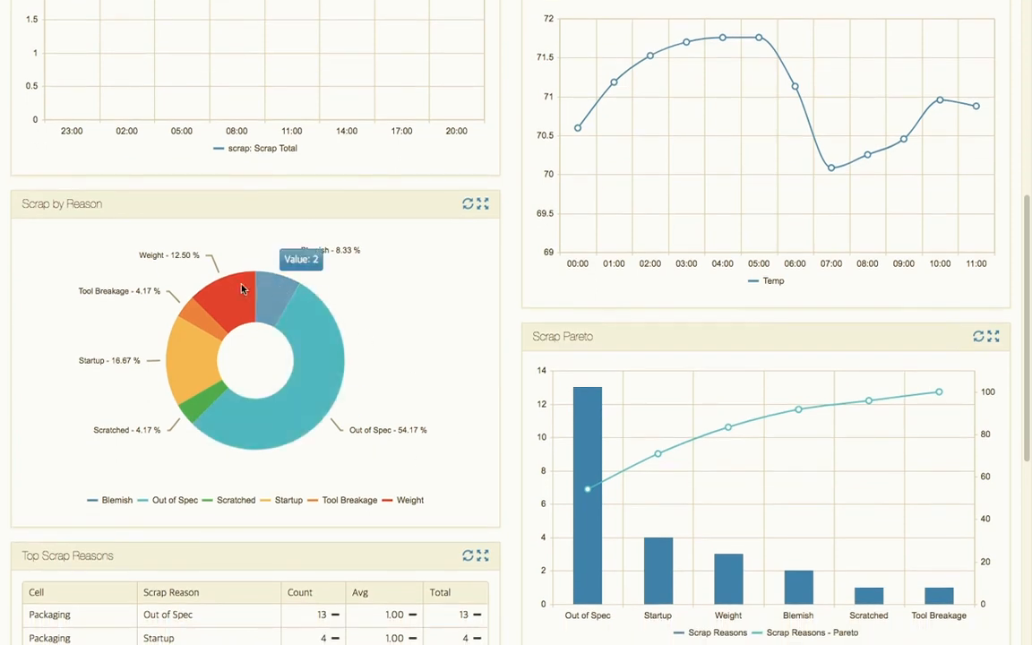
pyautogui.moveTo(191, 320)
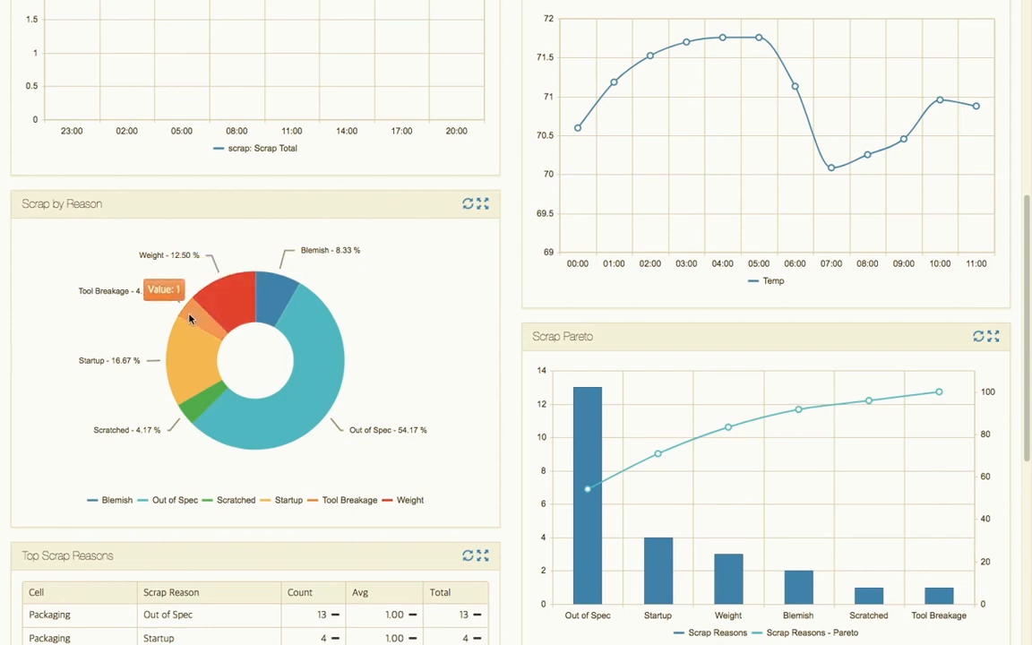
pyautogui.moveTo(203, 361)
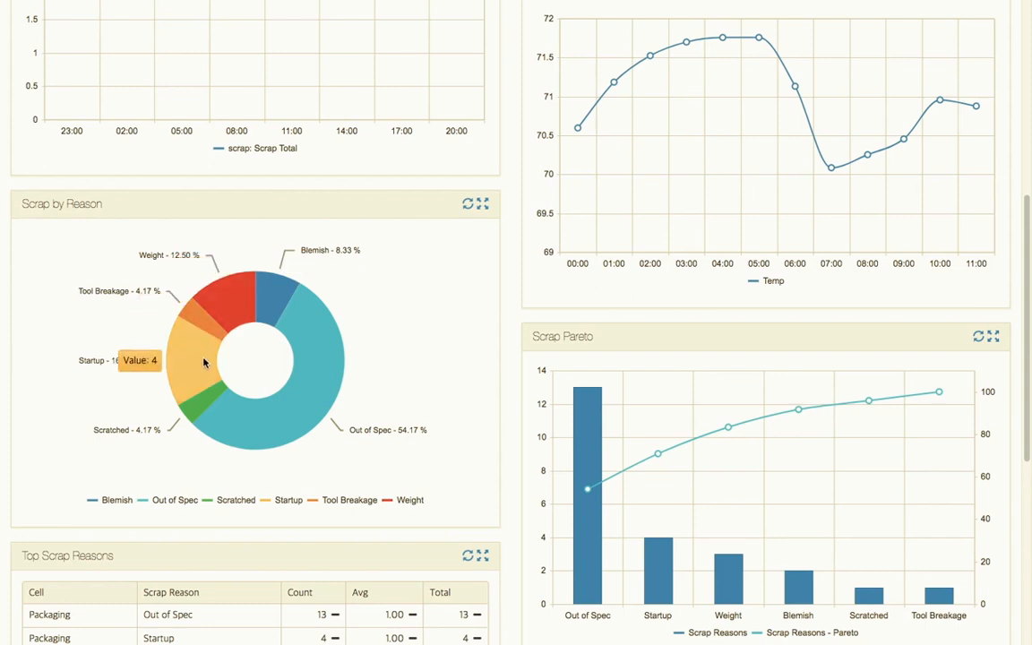
pyautogui.moveTo(198, 391)
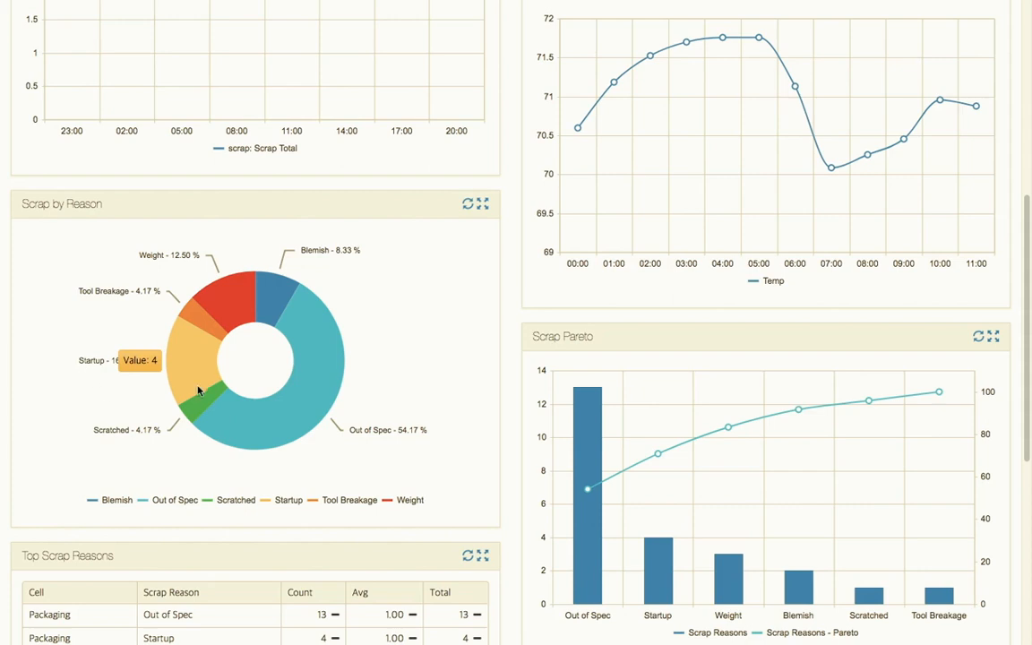
pyautogui.moveTo(188, 364)
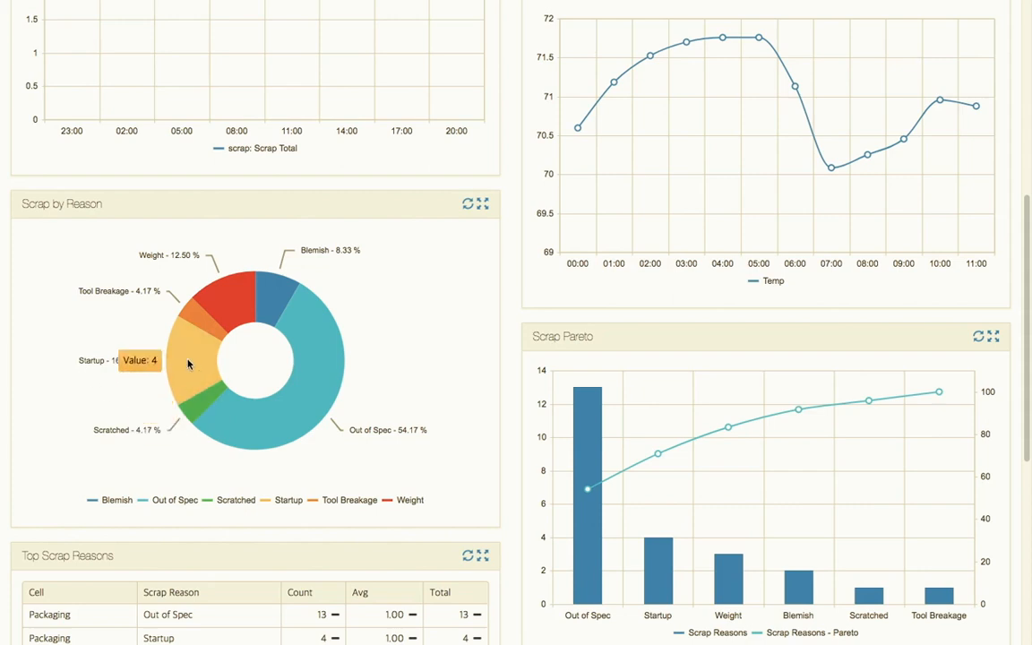
pyautogui.moveTo(185, 378)
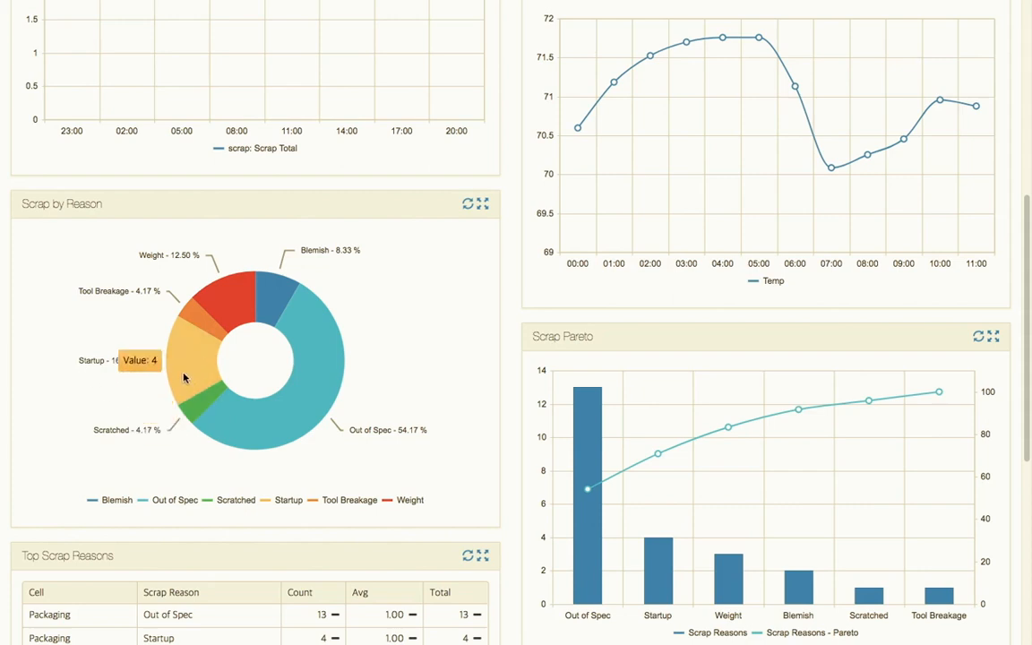
pyautogui.moveTo(201, 405)
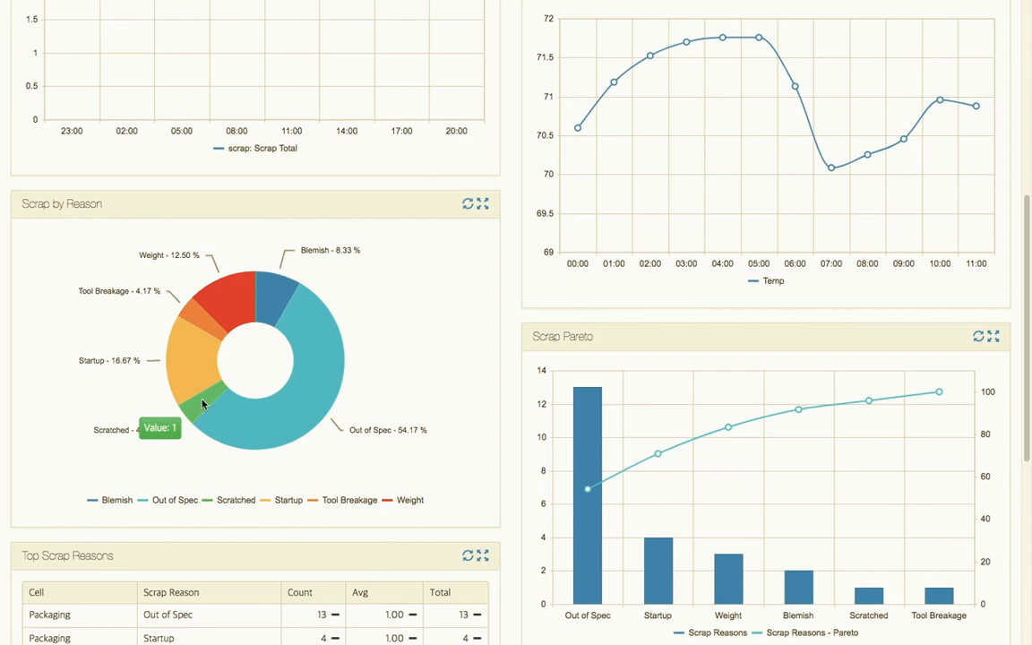
pyautogui.moveTo(505, 422)
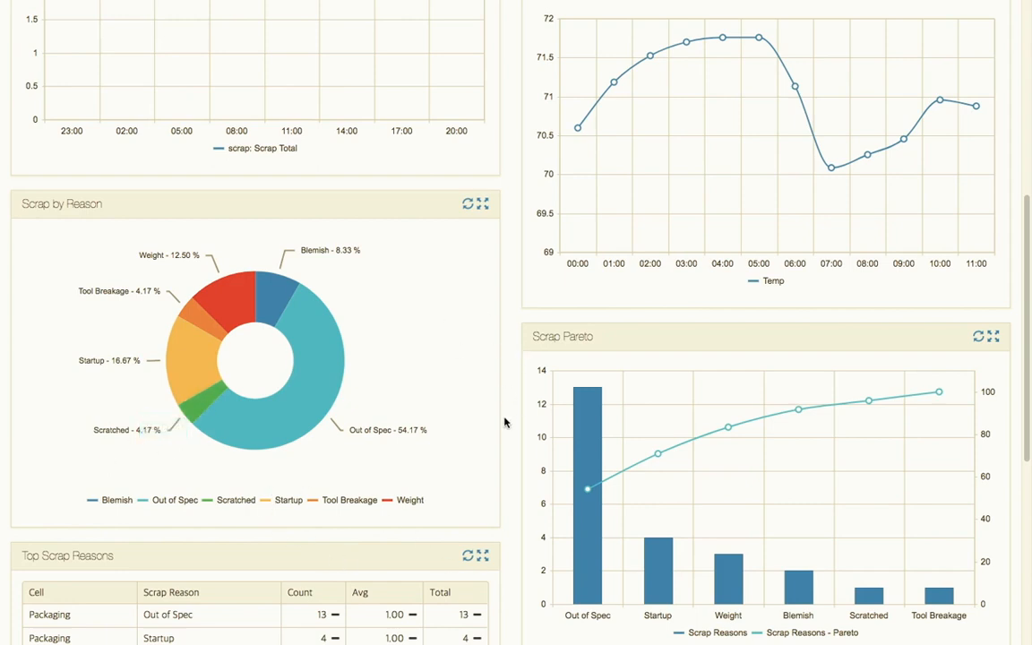
pyautogui.scroll(-3)
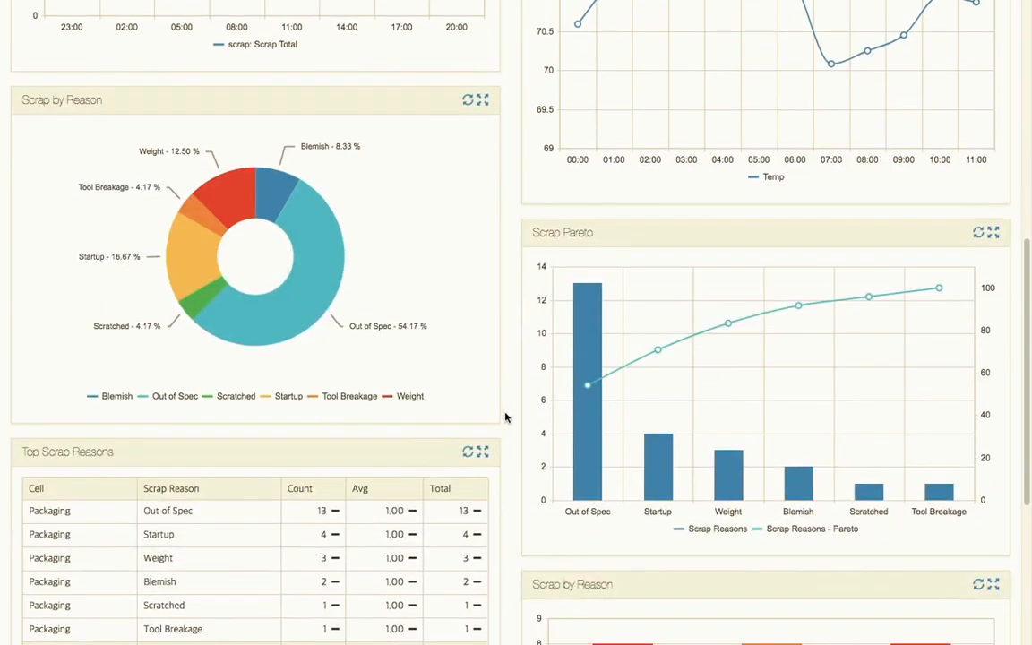
pyautogui.moveTo(561, 249)
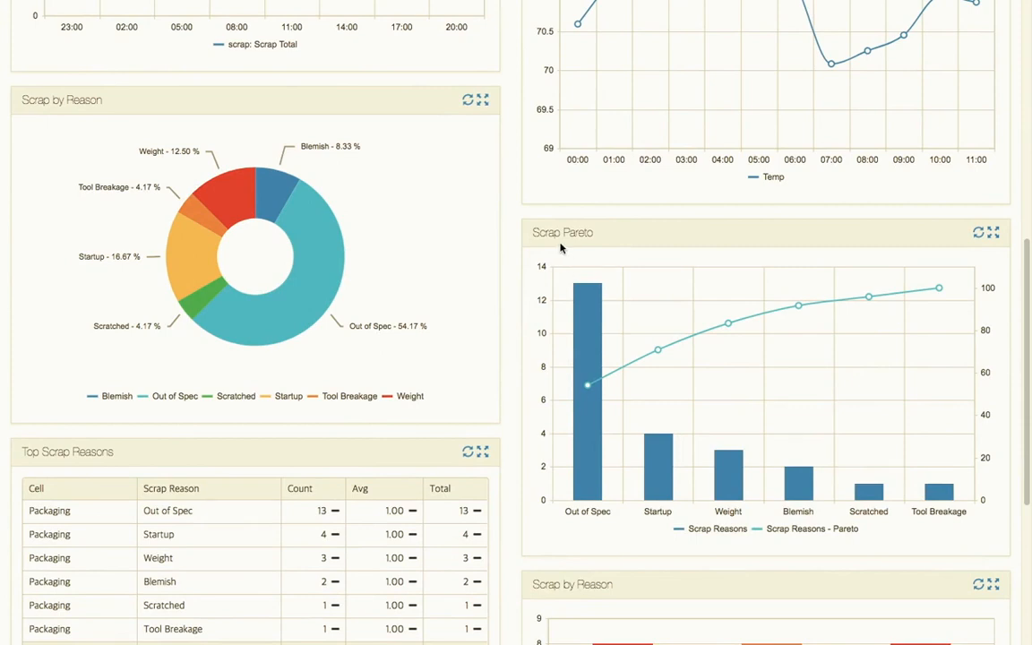
pyautogui.moveTo(586, 466)
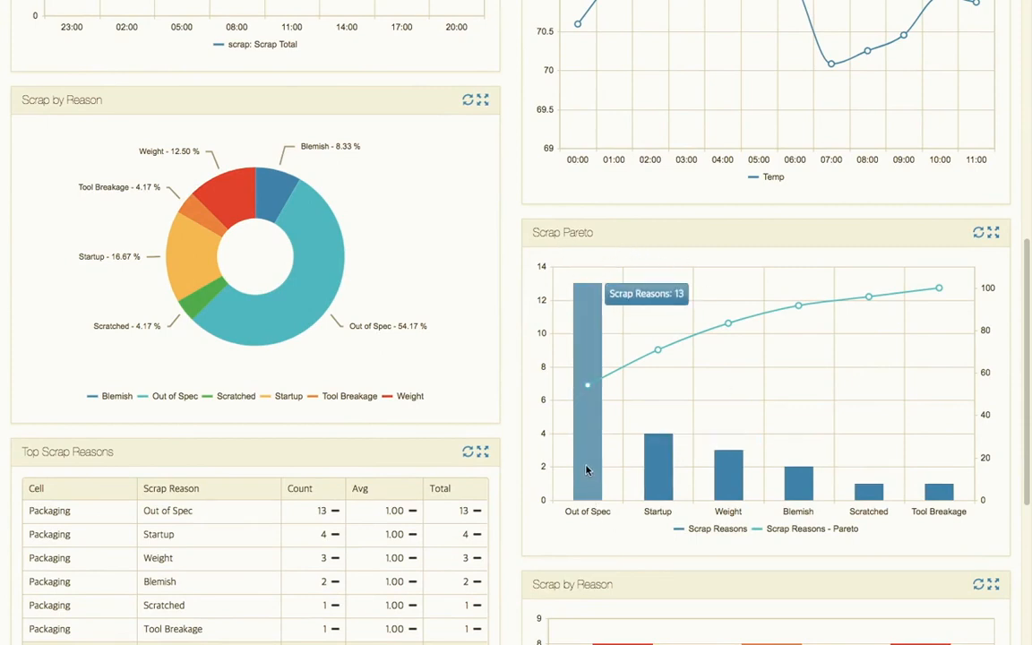
pyautogui.moveTo(588, 322)
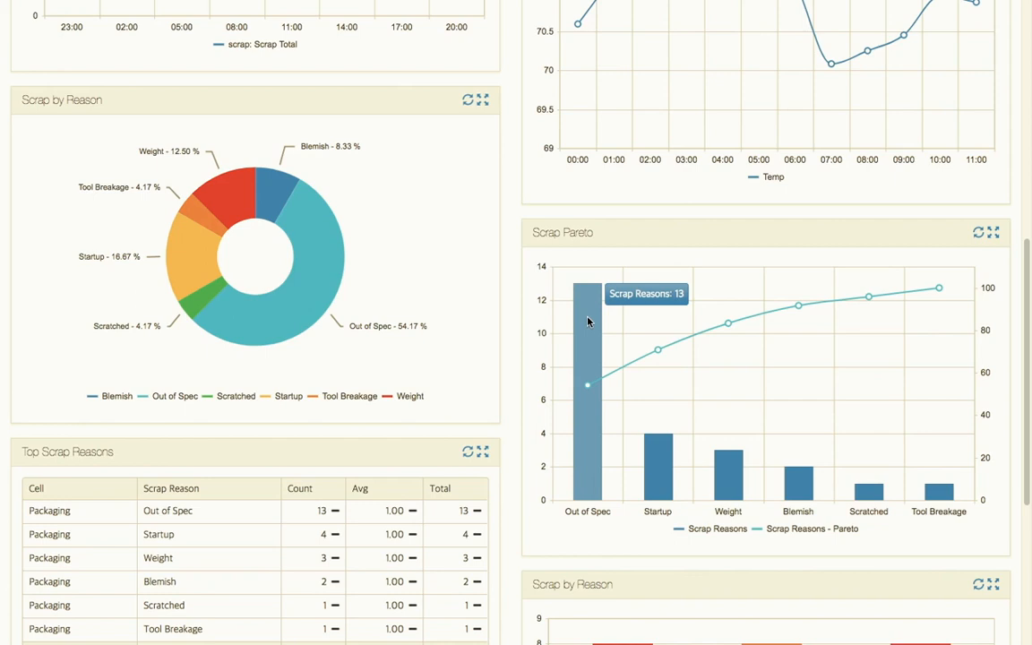
pyautogui.moveTo(588, 389)
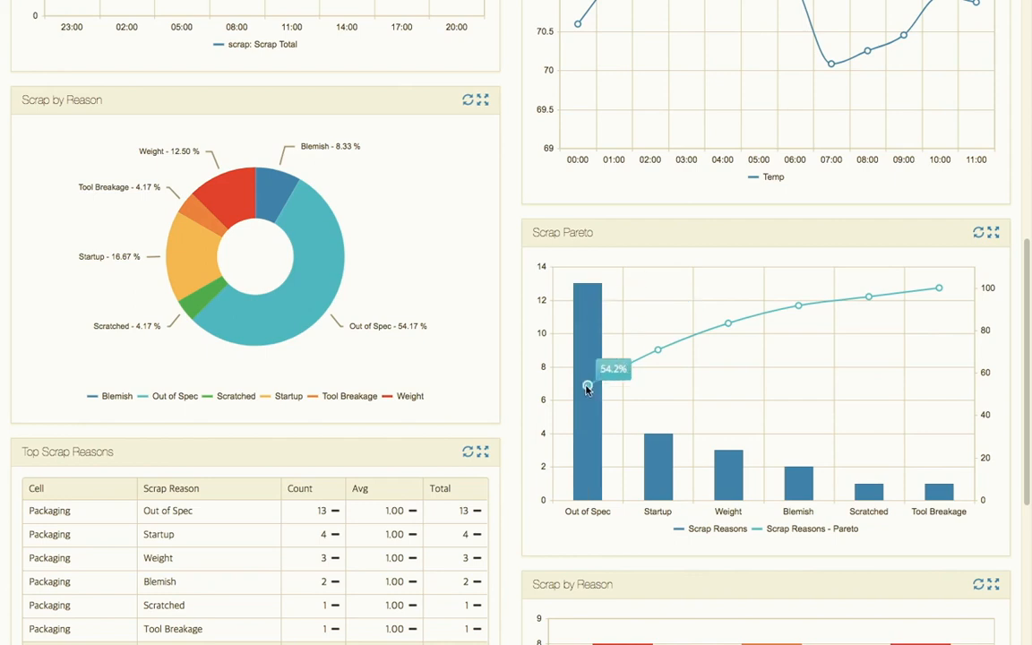
pyautogui.moveTo(729, 474)
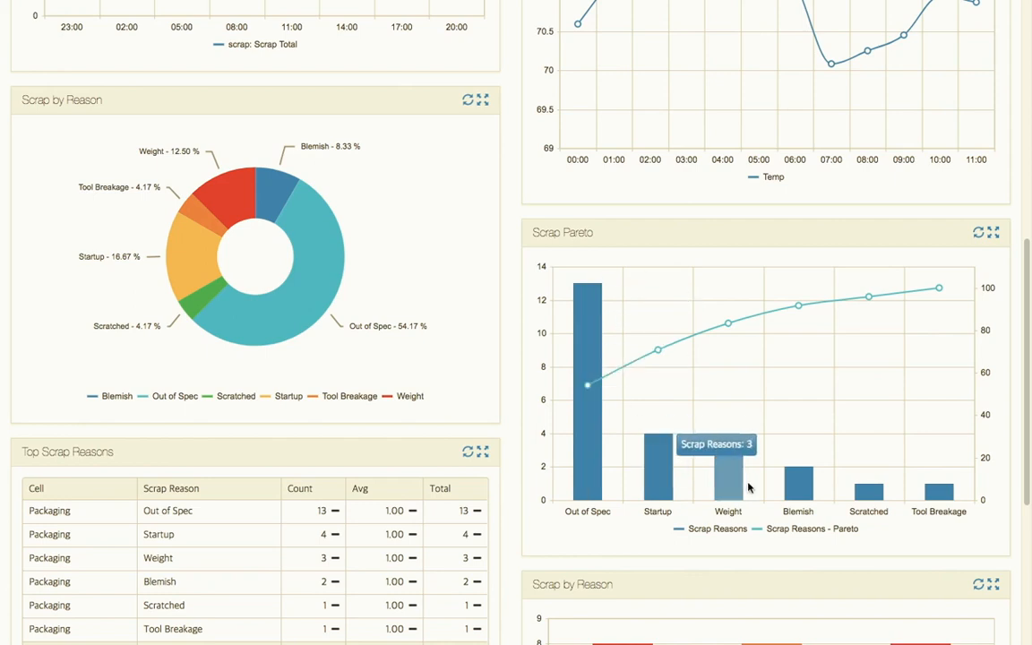
pyautogui.moveTo(728, 325)
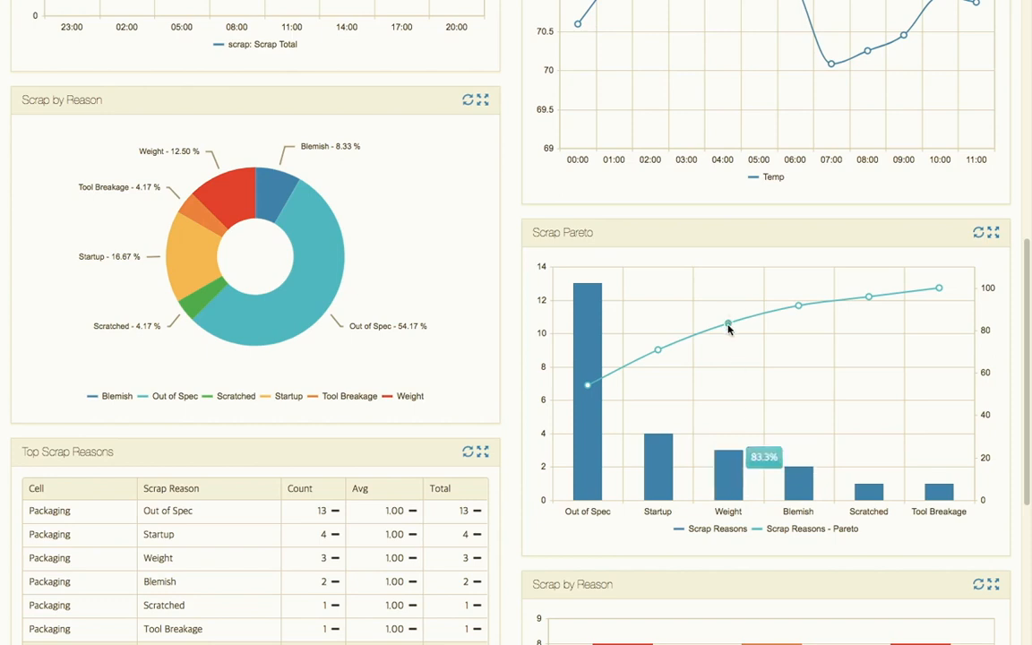
pyautogui.moveTo(728, 324)
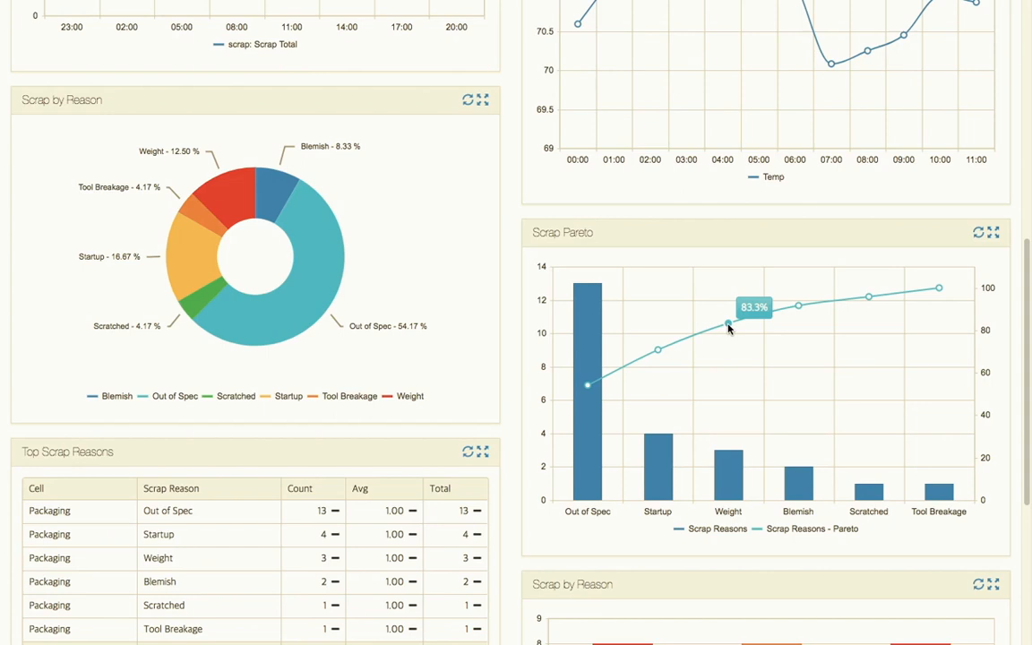
pyautogui.moveTo(740, 418)
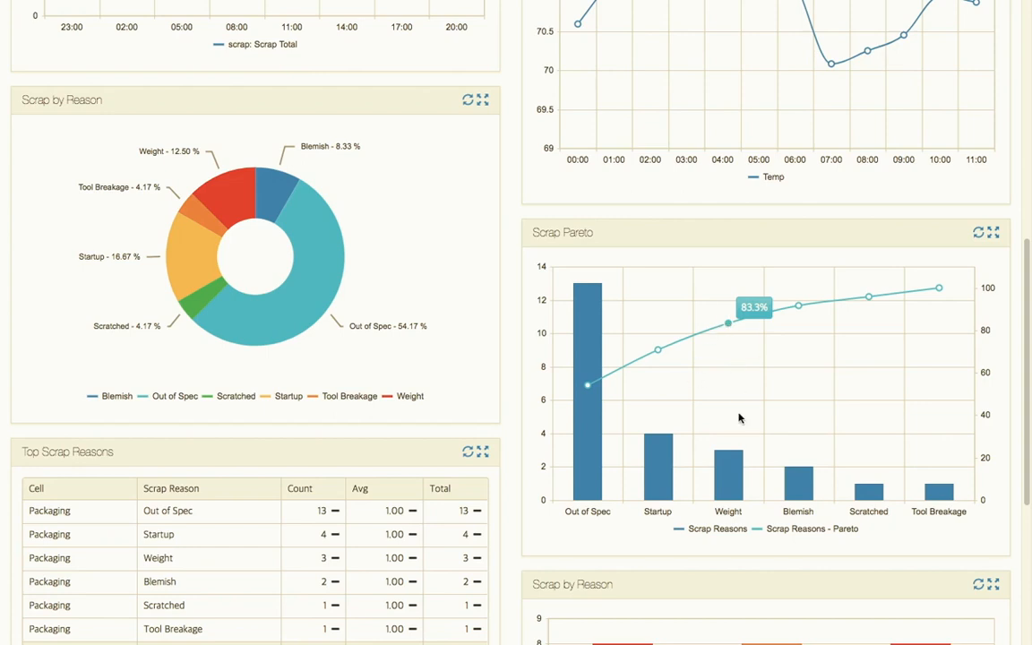
pyautogui.moveTo(728, 457)
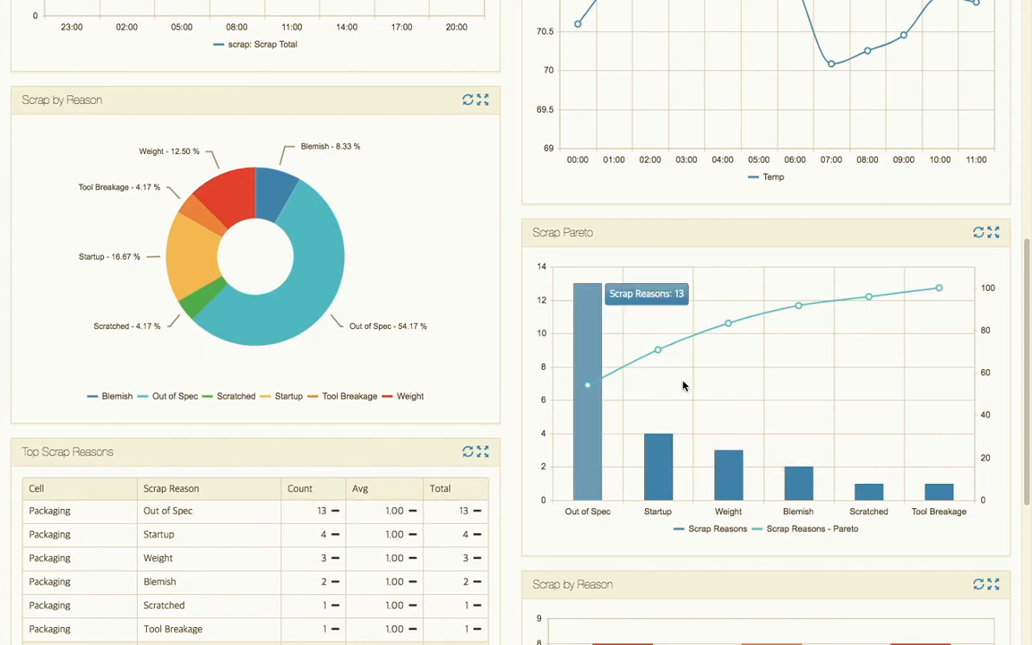
pyautogui.moveTo(540, 527)
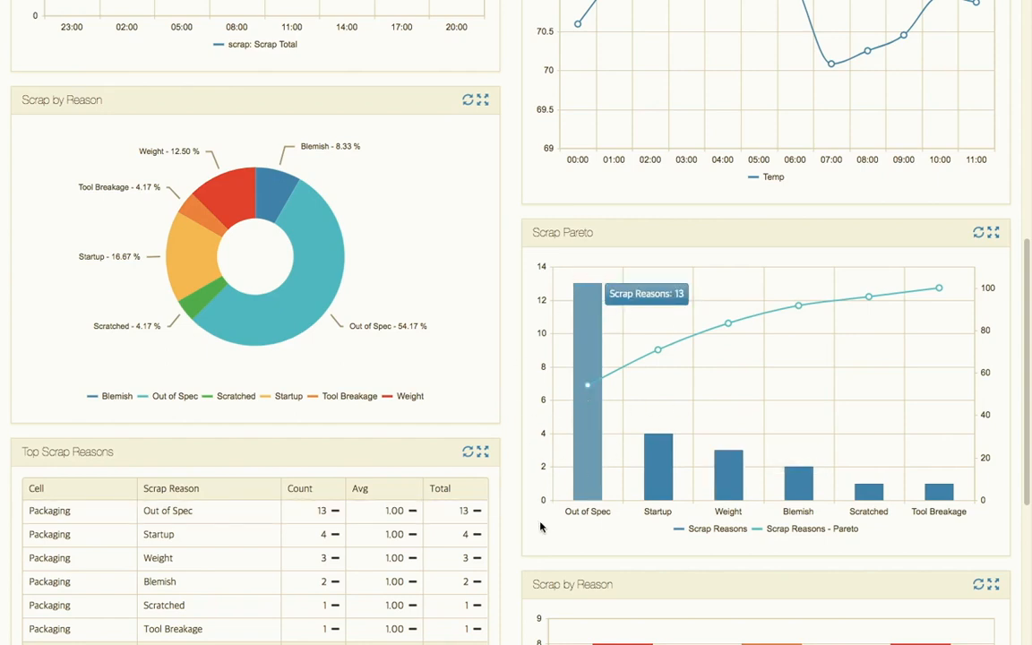
# Scroll down to reveal the whole Top Scrap Reasons table with its total of 24 scraps
pyautogui.scroll(-3)
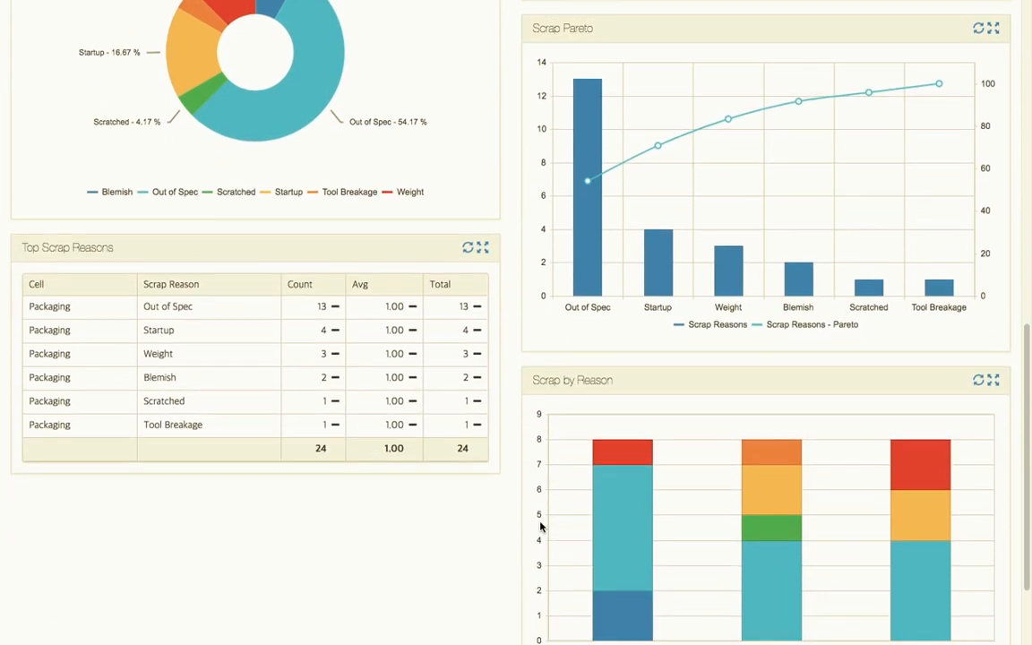
pyautogui.moveTo(263, 283)
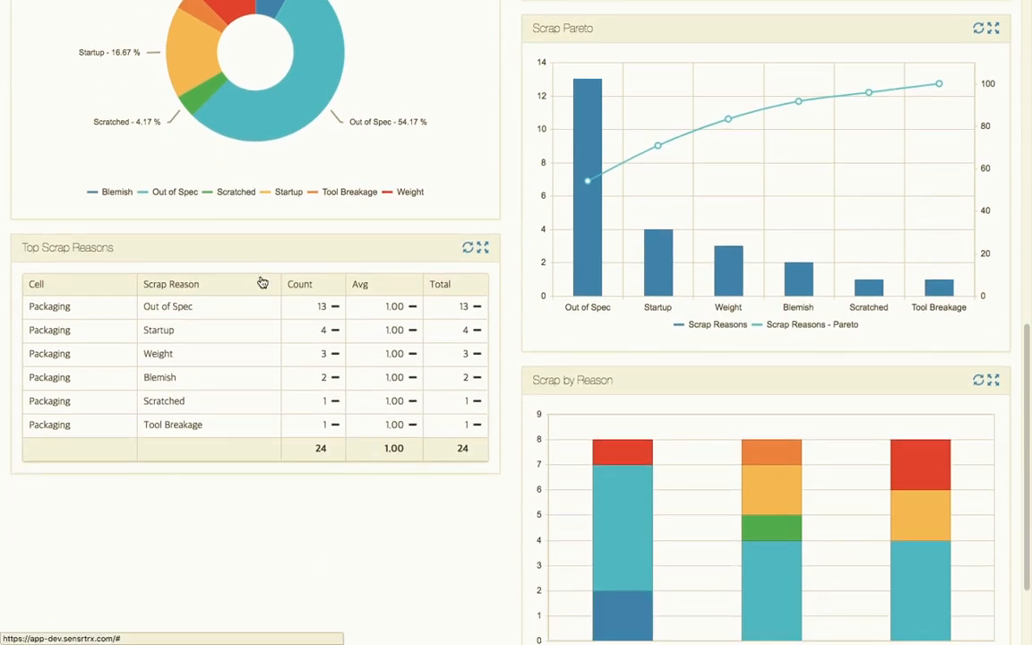
pyautogui.moveTo(173, 245)
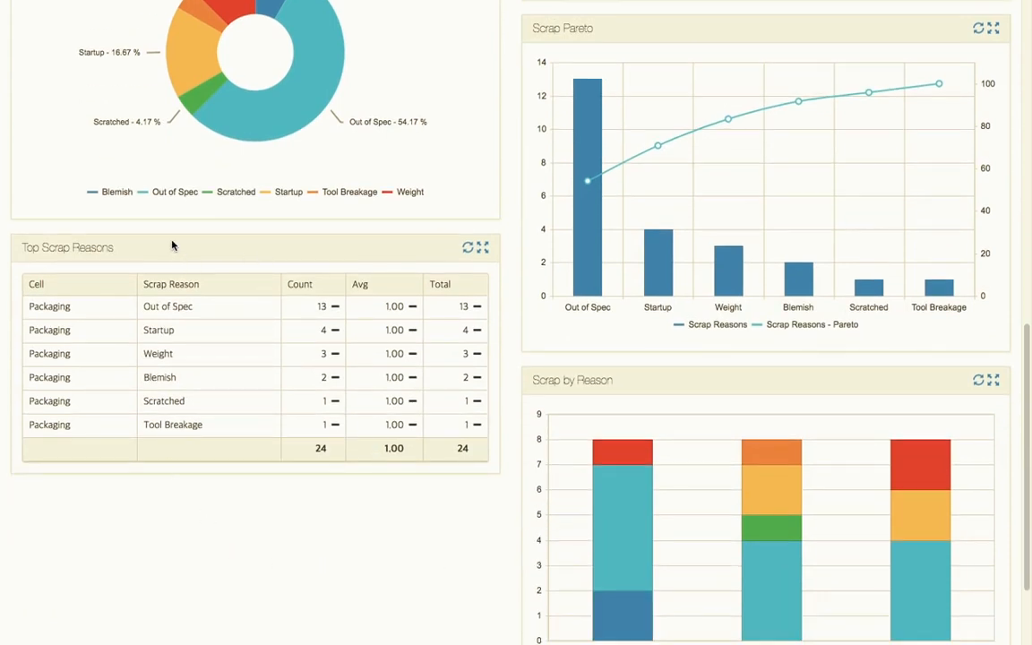
pyautogui.moveTo(101, 434)
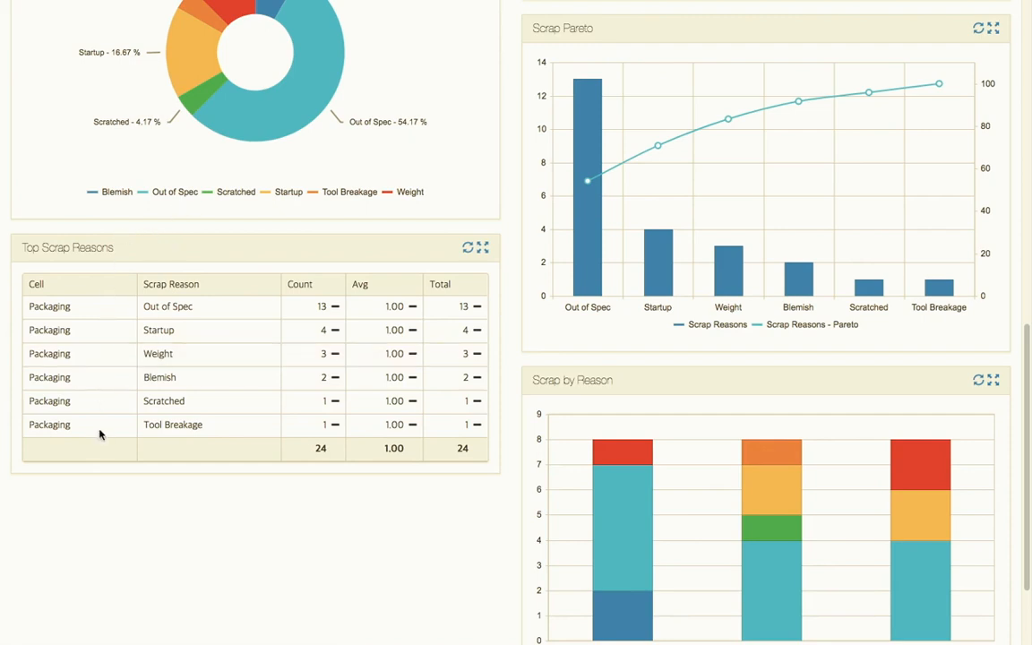
pyautogui.moveTo(76, 400)
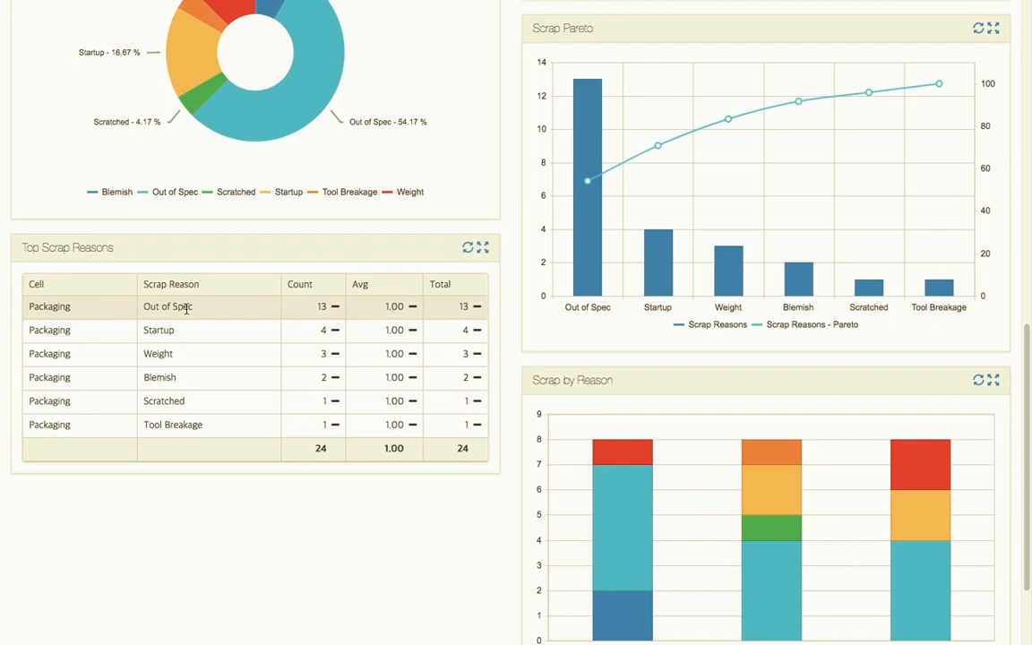
pyautogui.moveTo(196, 328)
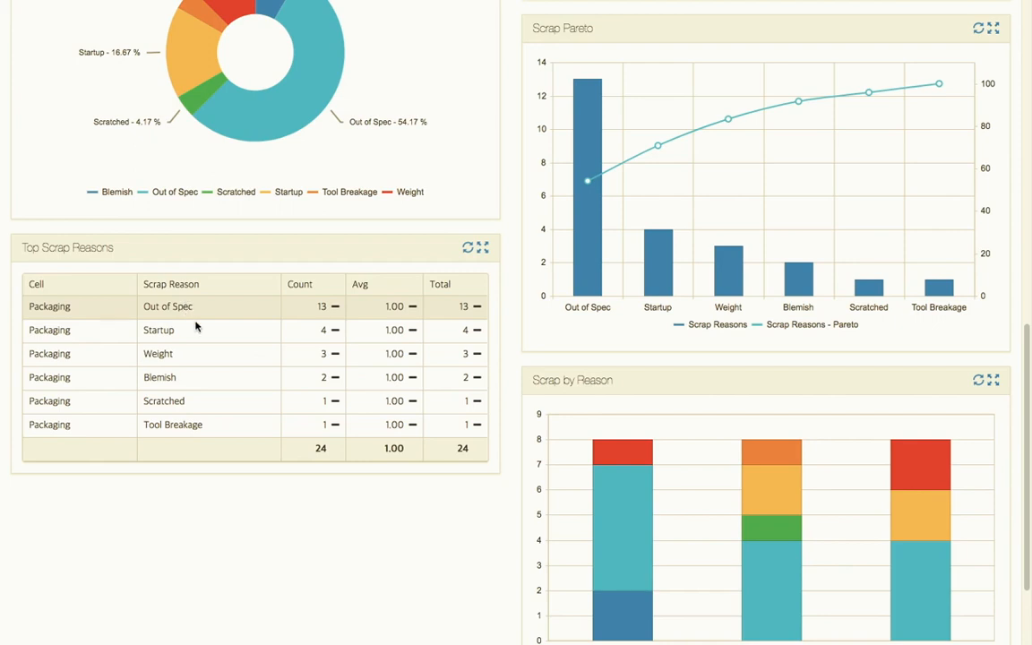
pyautogui.moveTo(208, 330)
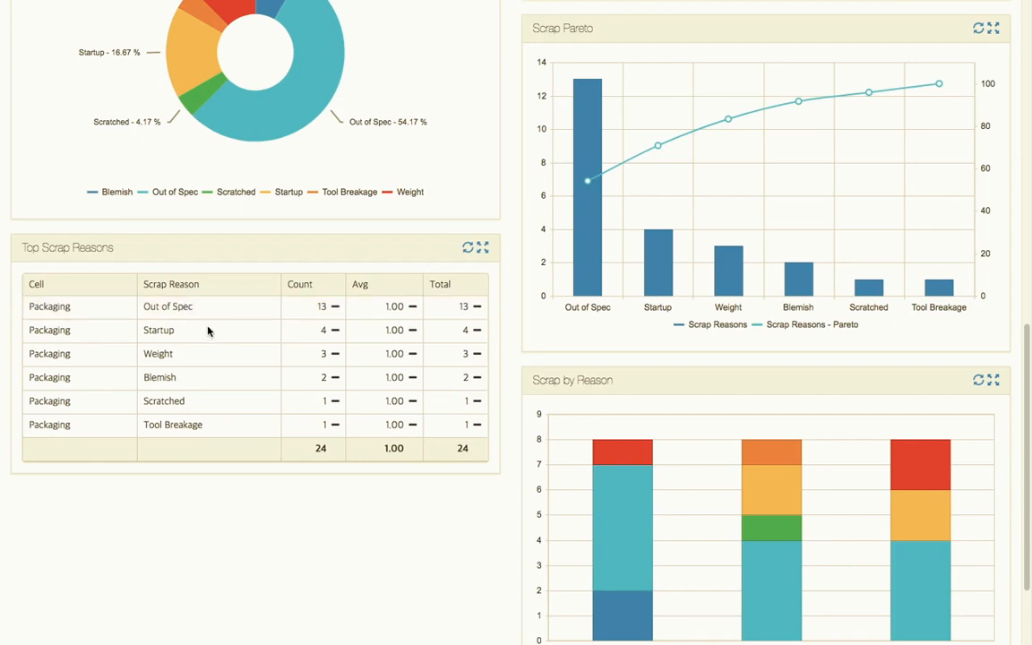
pyautogui.moveTo(416, 597)
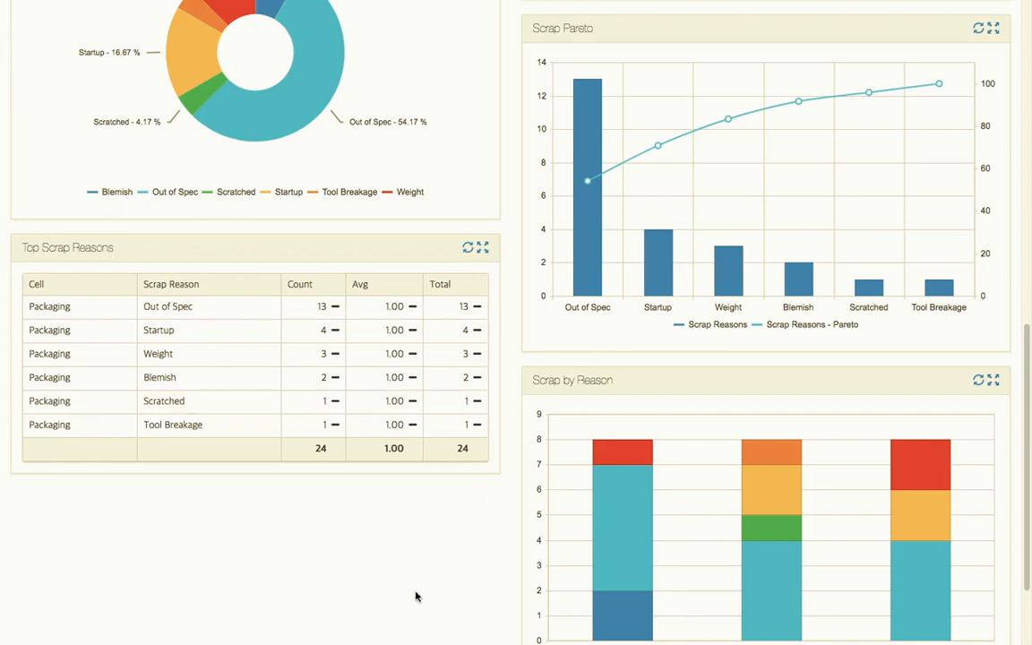
# Scroll to the bottom to show the Scrap by Reason bars for 2nd, 1st and 3rd Shift, 8 scraps each
pyautogui.scroll(-3)
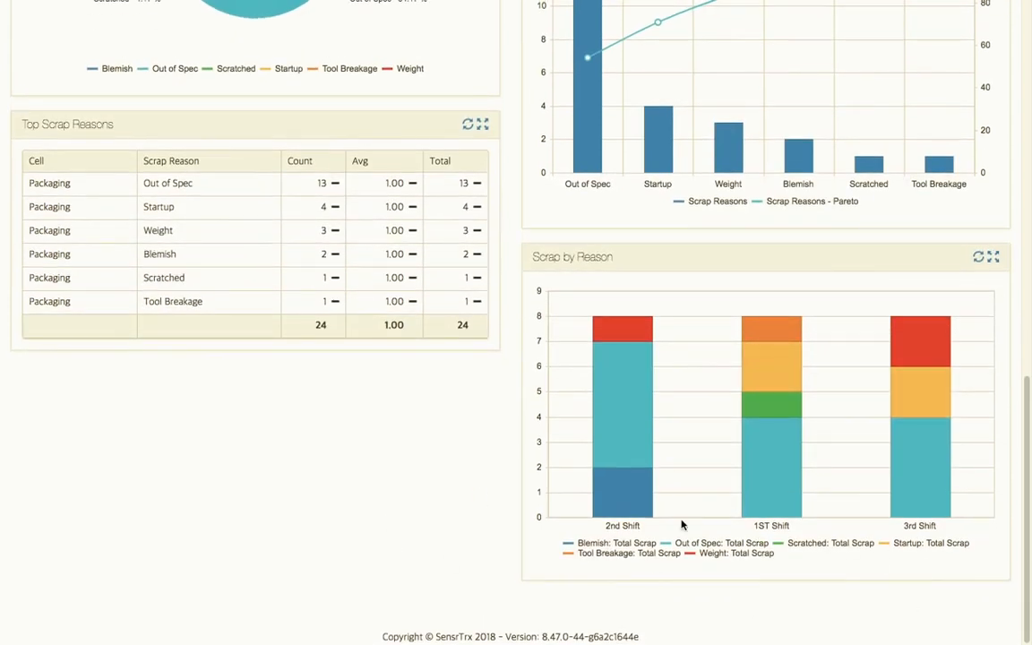
pyautogui.moveTo(624, 502)
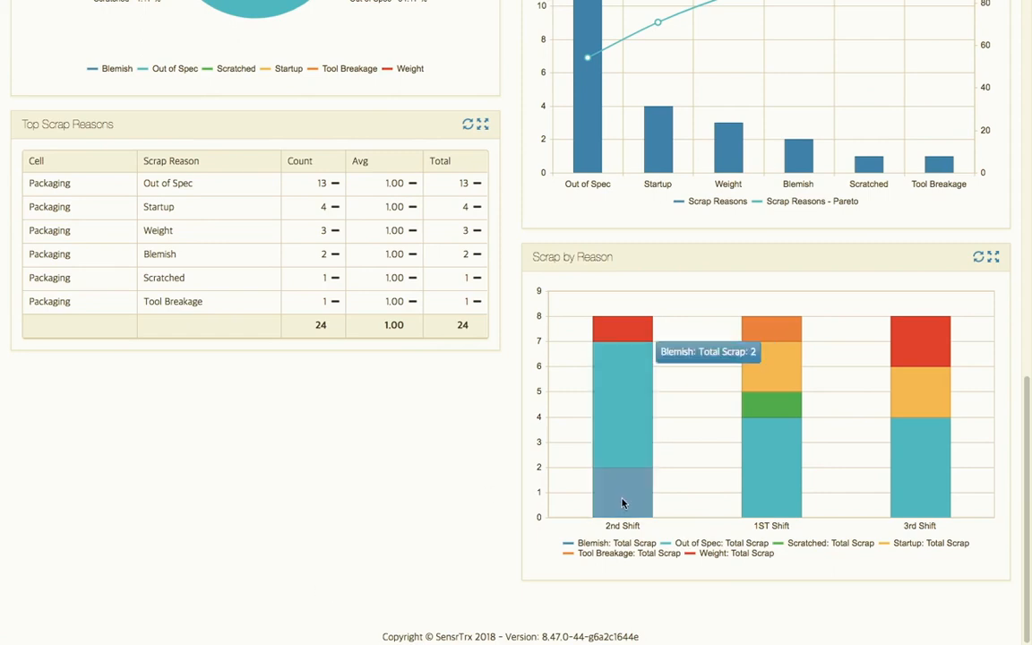
pyautogui.moveTo(667, 486)
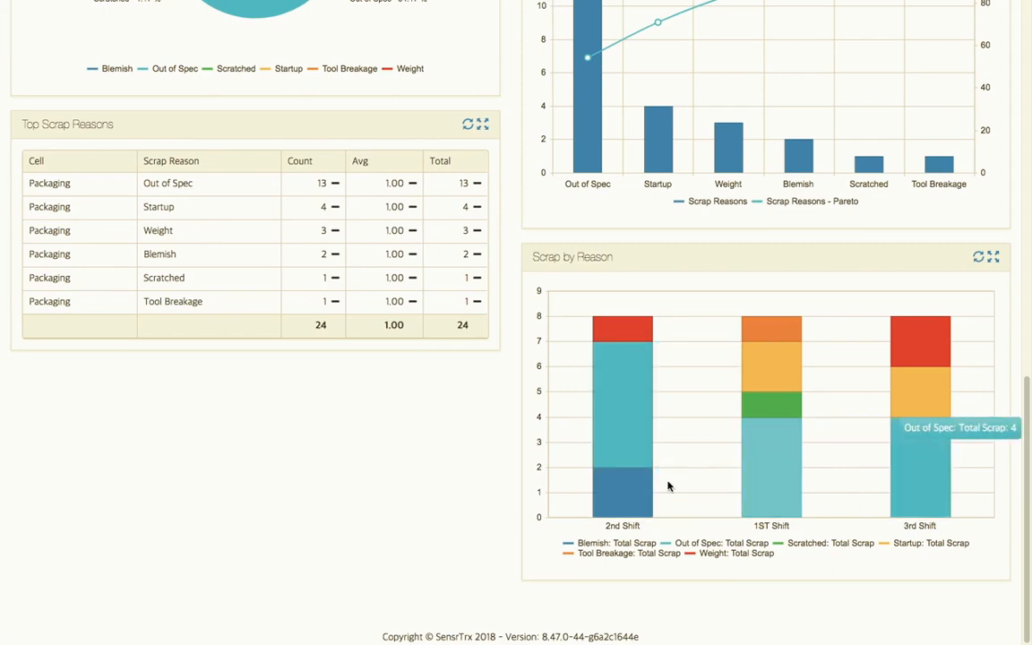
pyautogui.moveTo(628, 502)
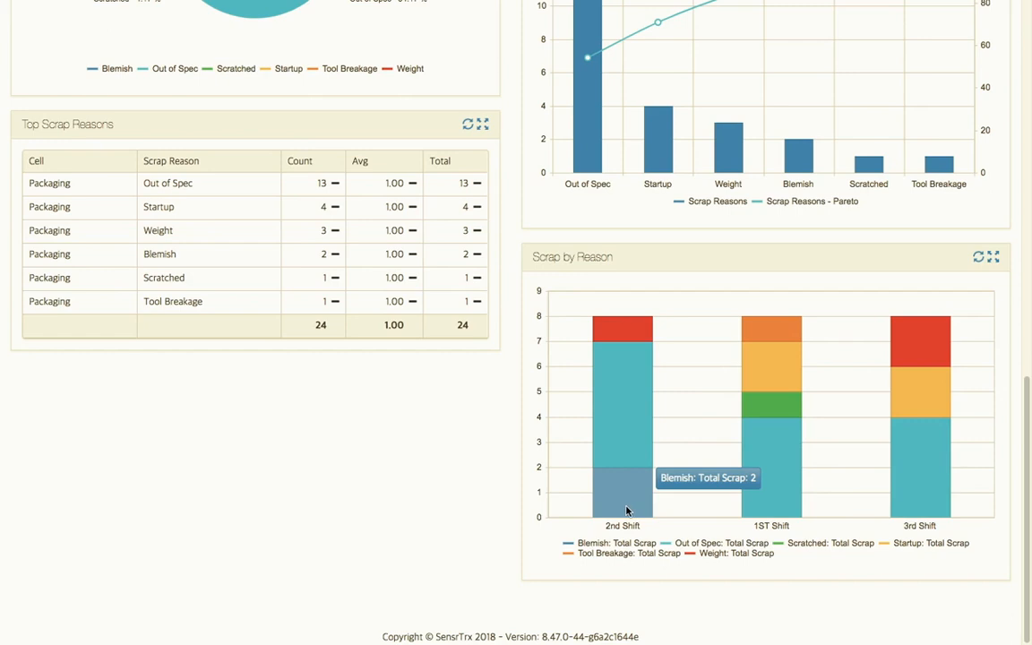
pyautogui.moveTo(634, 426)
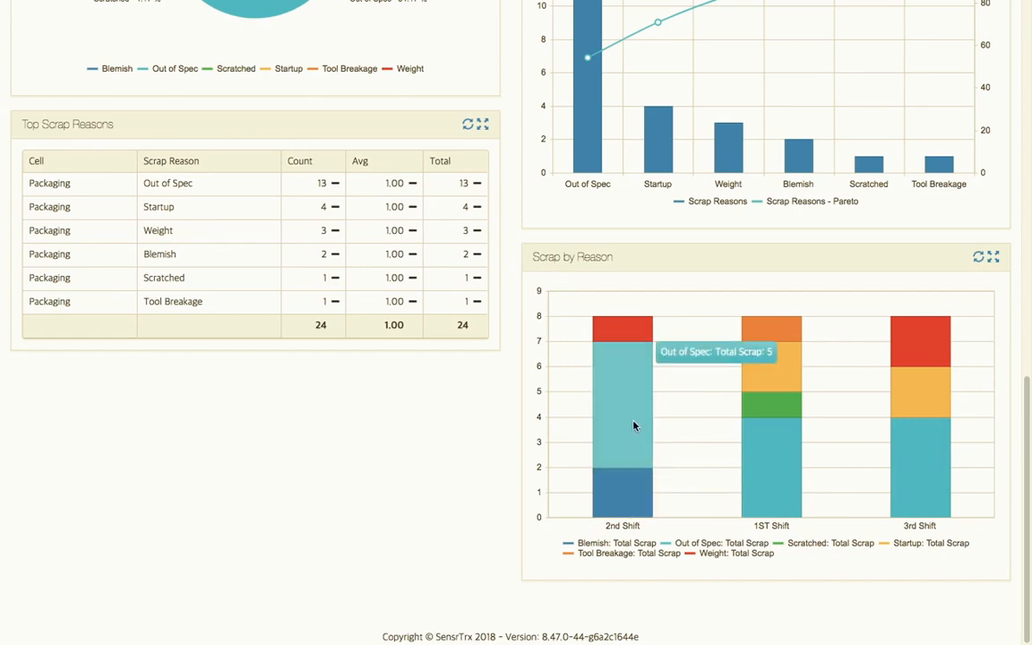
pyautogui.moveTo(651, 403)
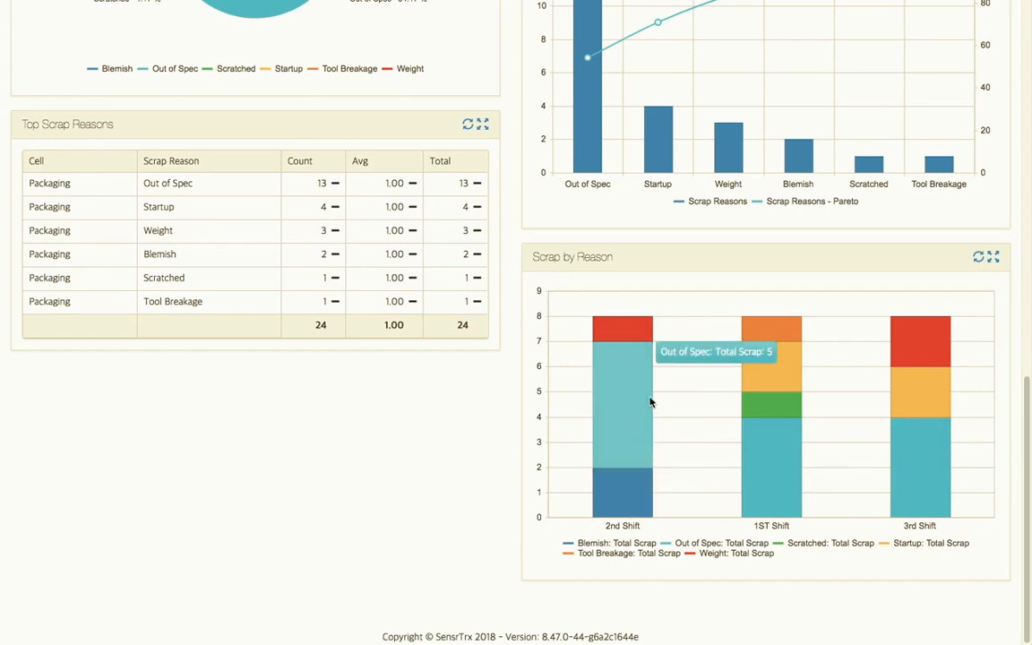
pyautogui.moveTo(643, 331)
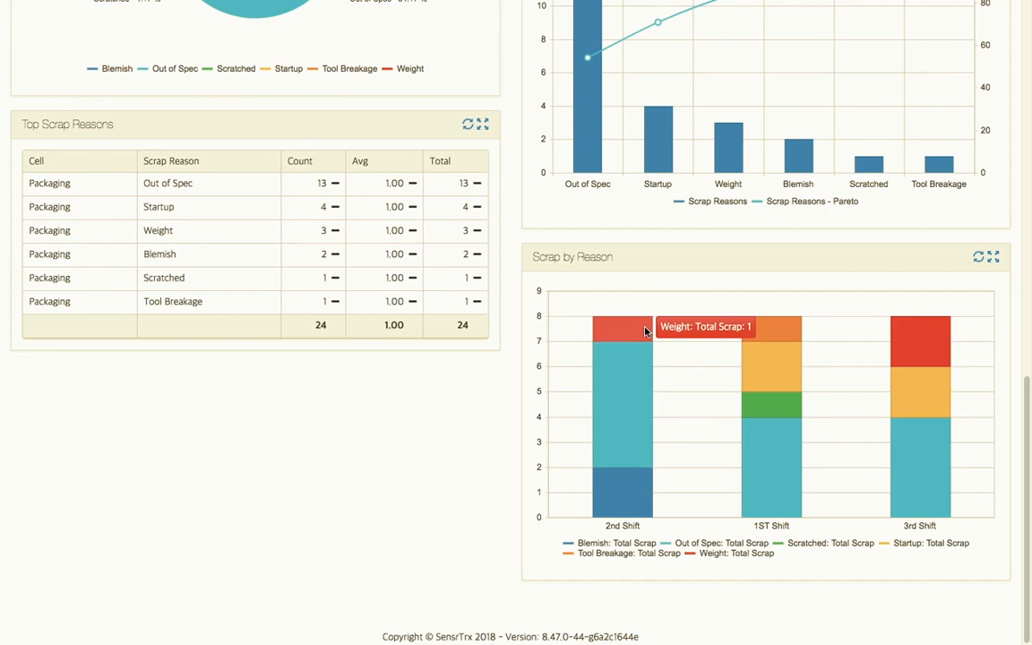
pyautogui.moveTo(643, 393)
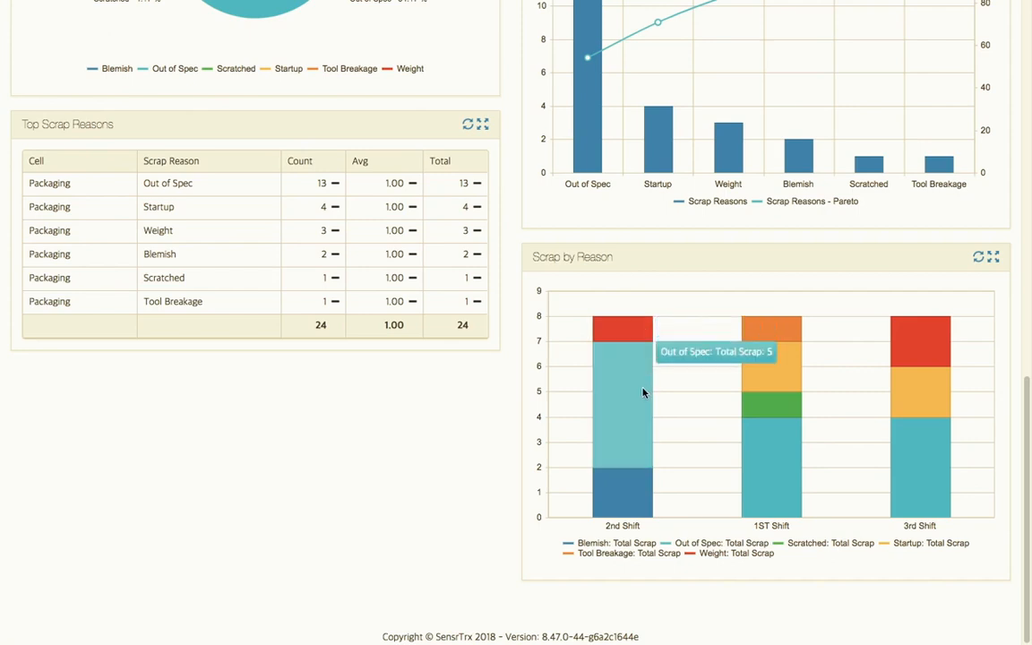
pyautogui.moveTo(776, 487)
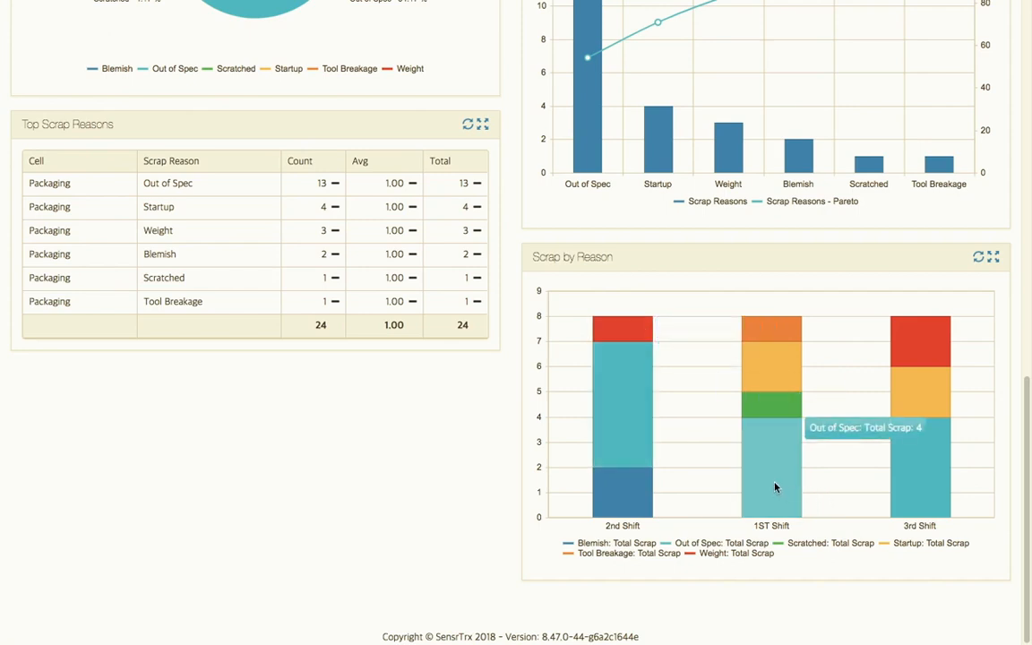
pyautogui.moveTo(942, 493)
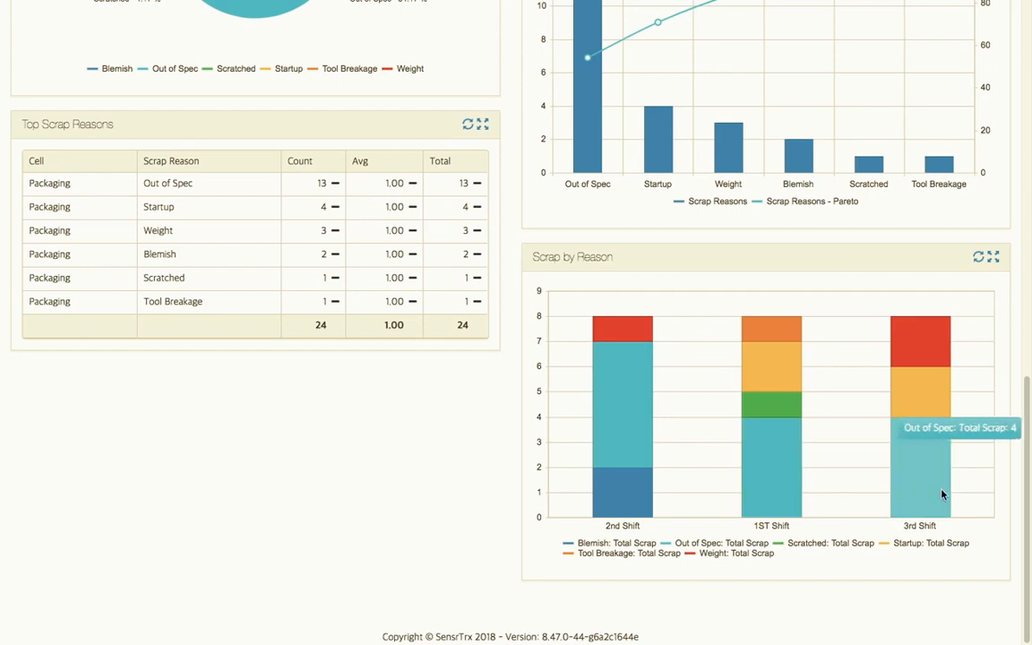
pyautogui.moveTo(524, 393)
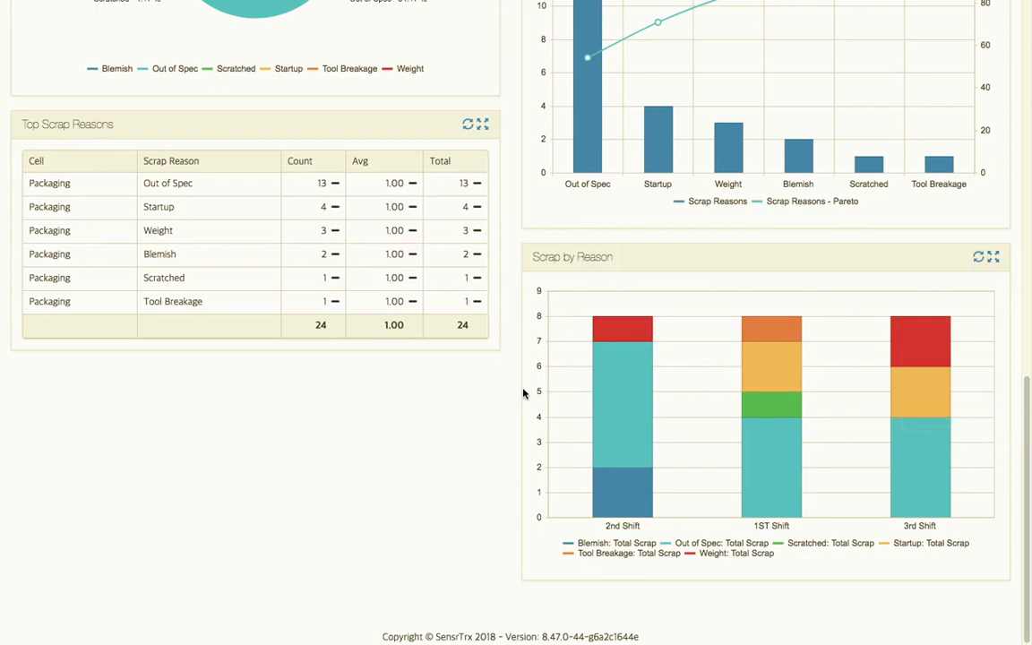
# Scroll back up to the shift timeline and yield at the top of Scrap Details
pyautogui.scroll(3)
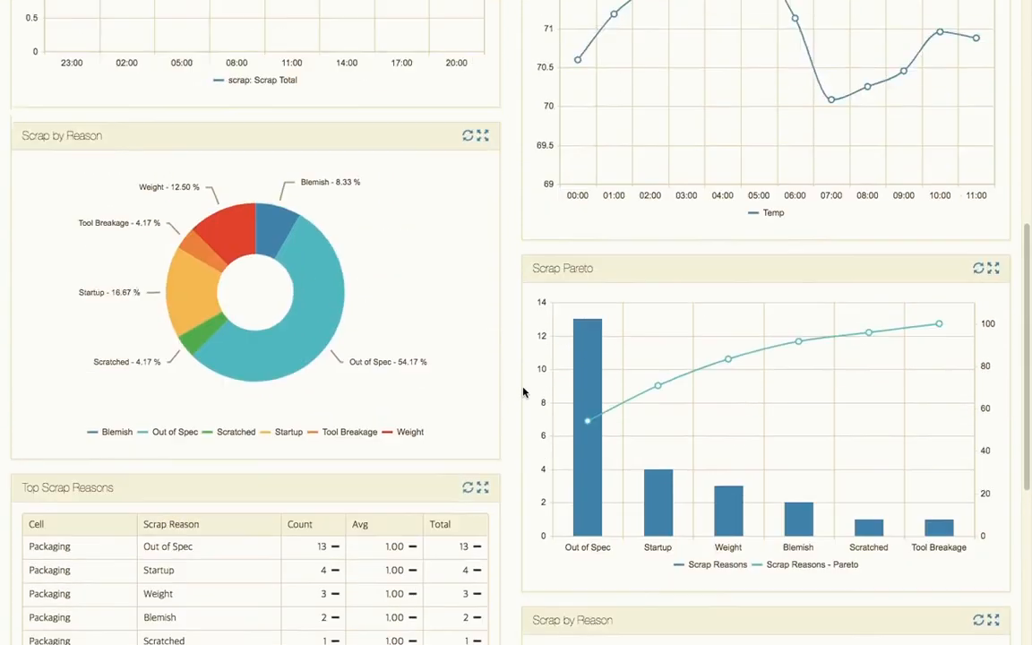
pyautogui.scroll(-3)
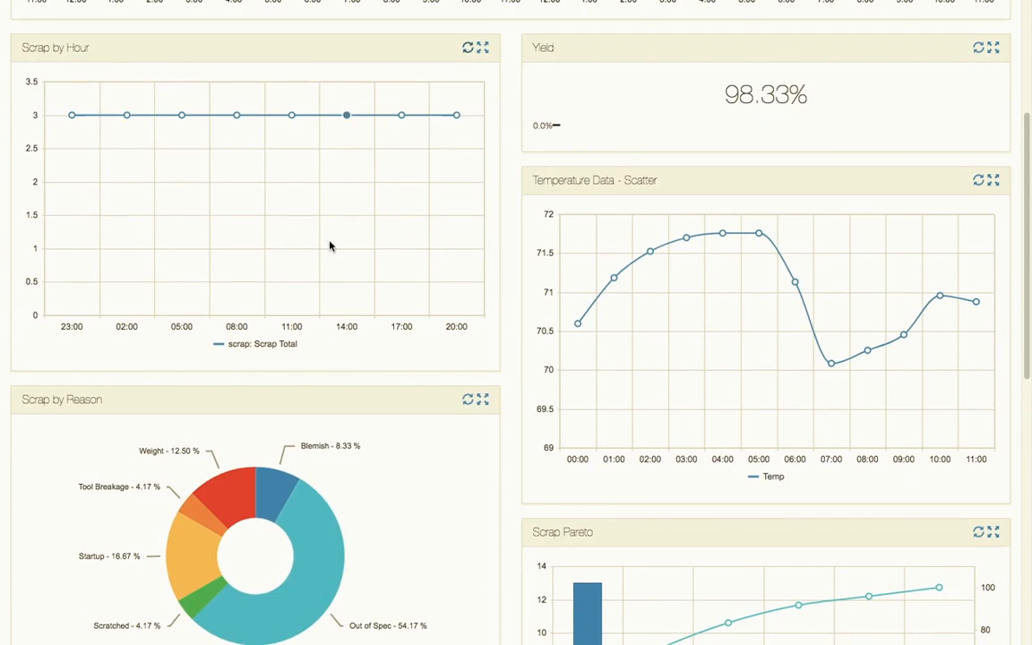
pyautogui.scroll(3)
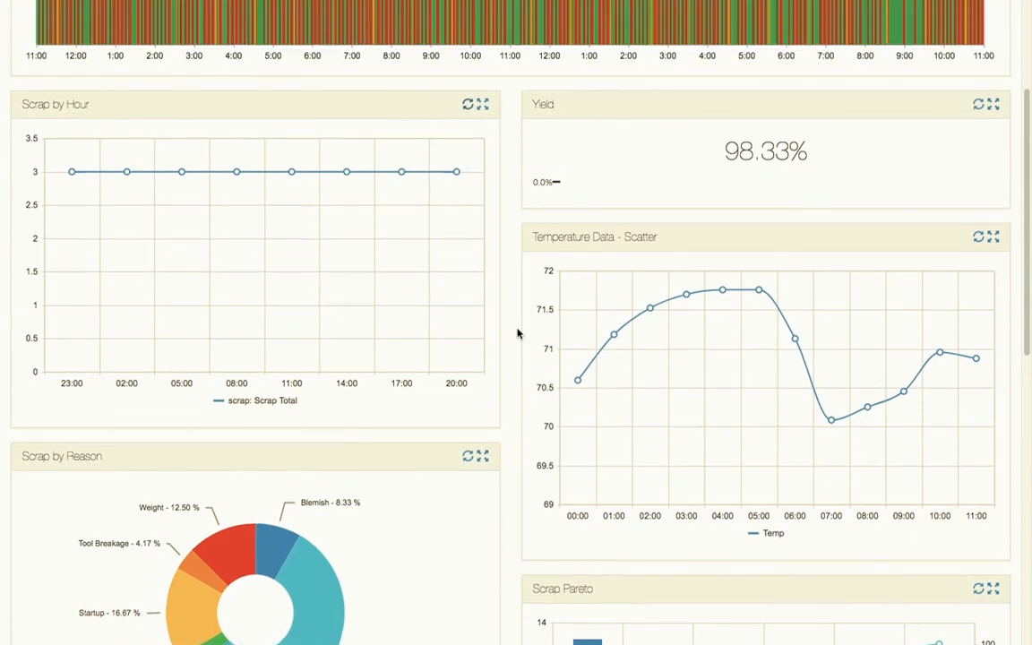
pyautogui.scroll(3)
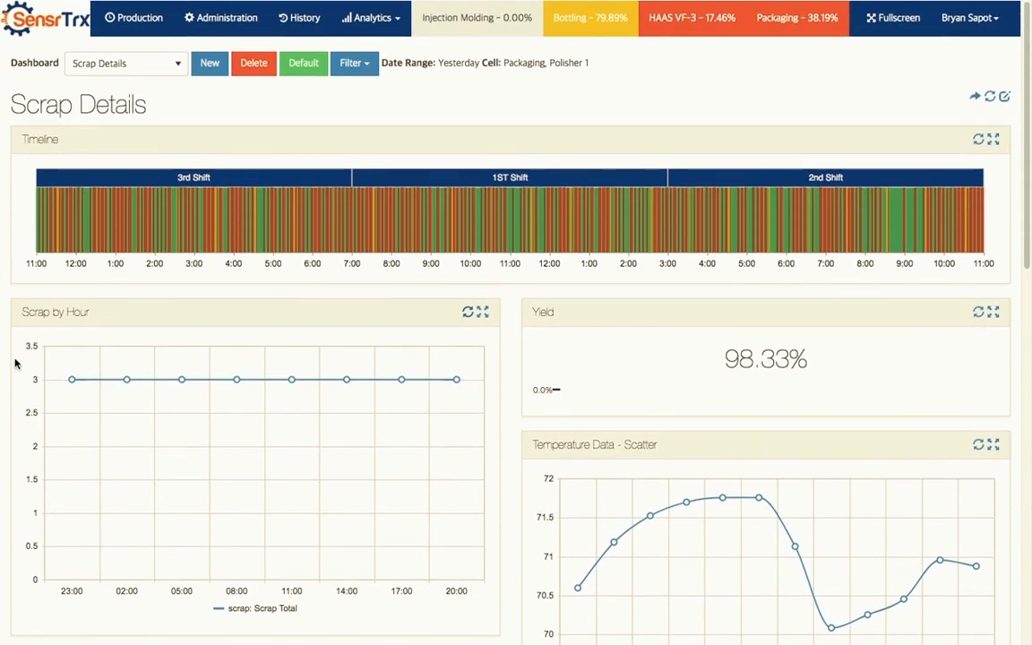